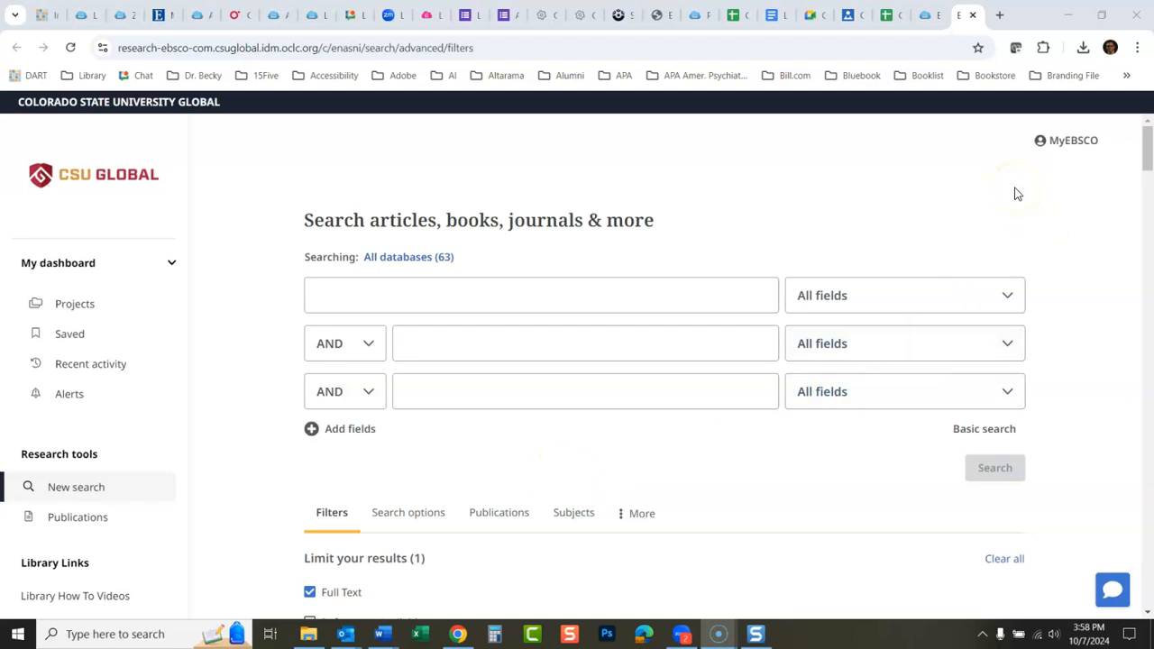
mouse_move(936, 193)
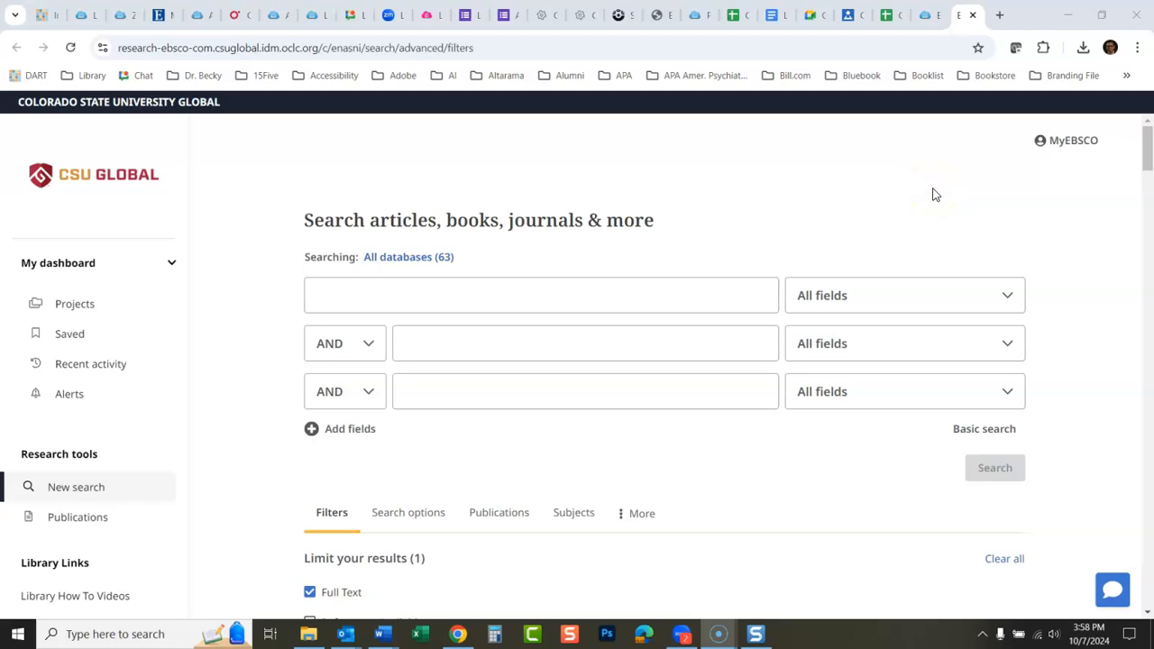
mouse_move(171, 306)
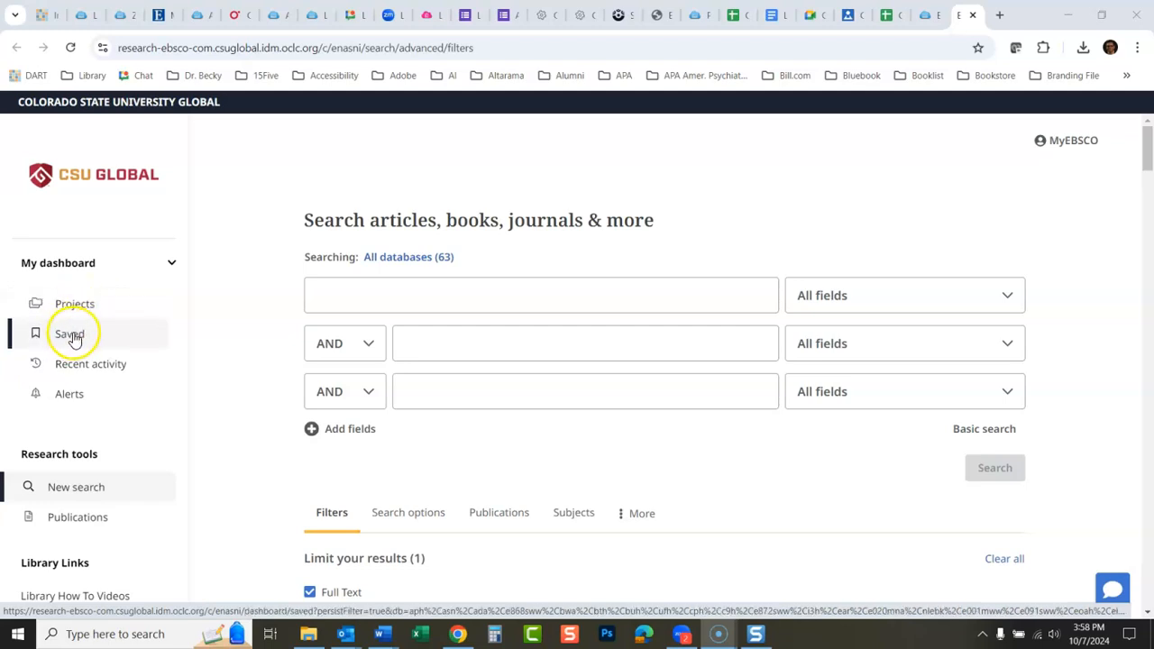
mouse_move(76, 339)
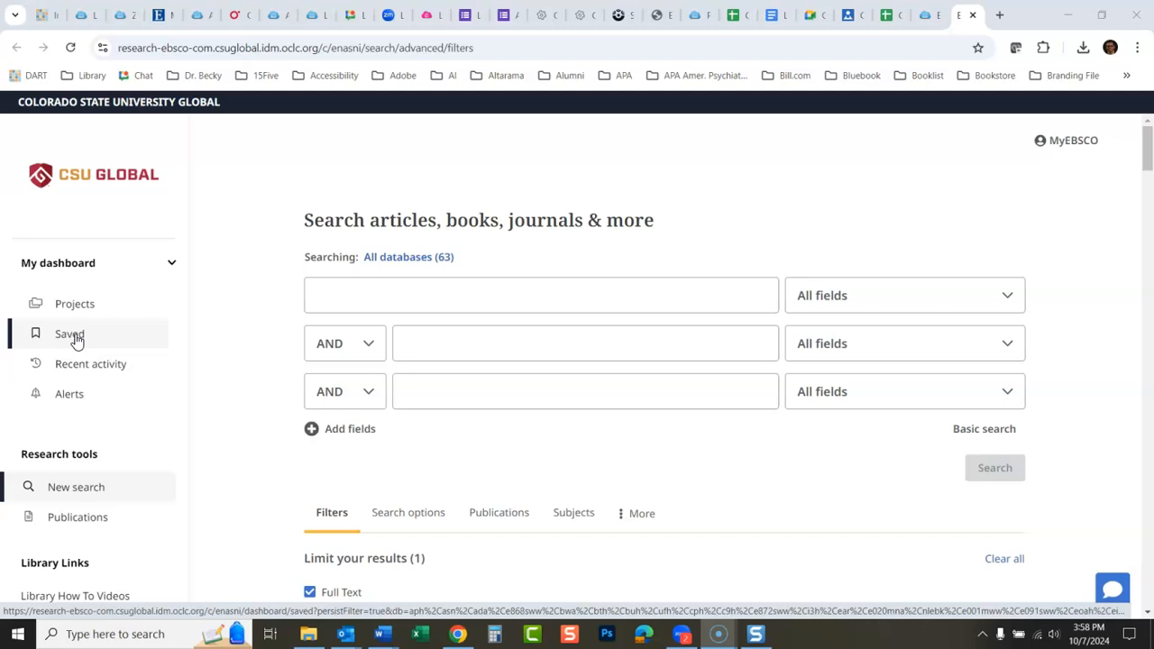
mouse_move(87, 333)
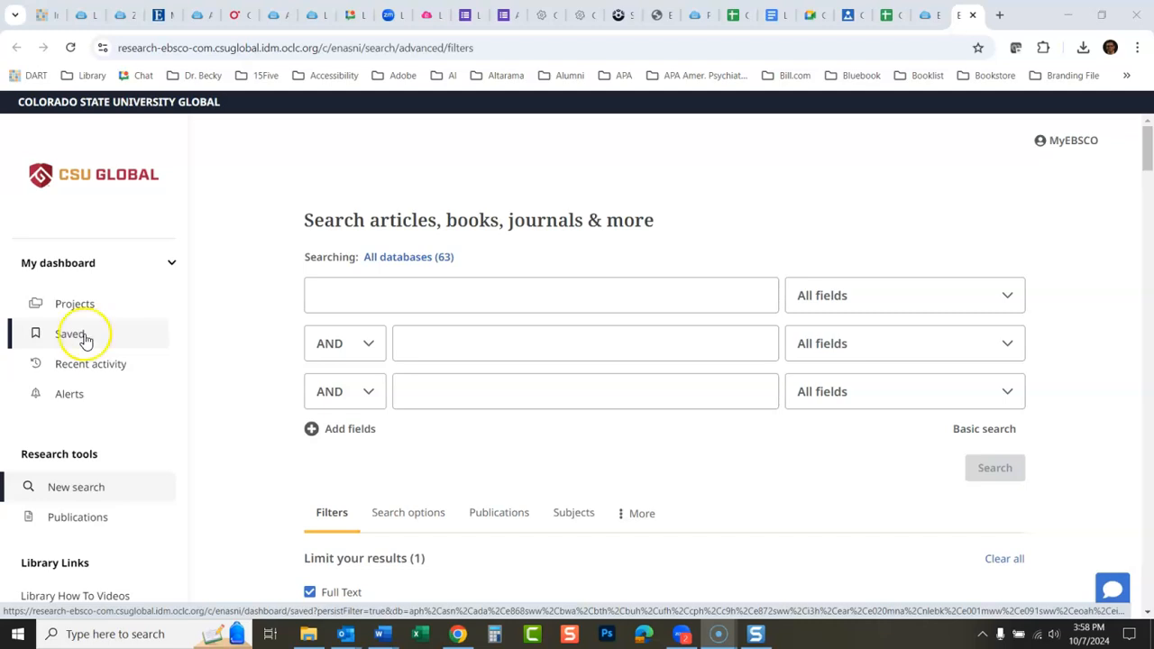
mouse_move(76, 303)
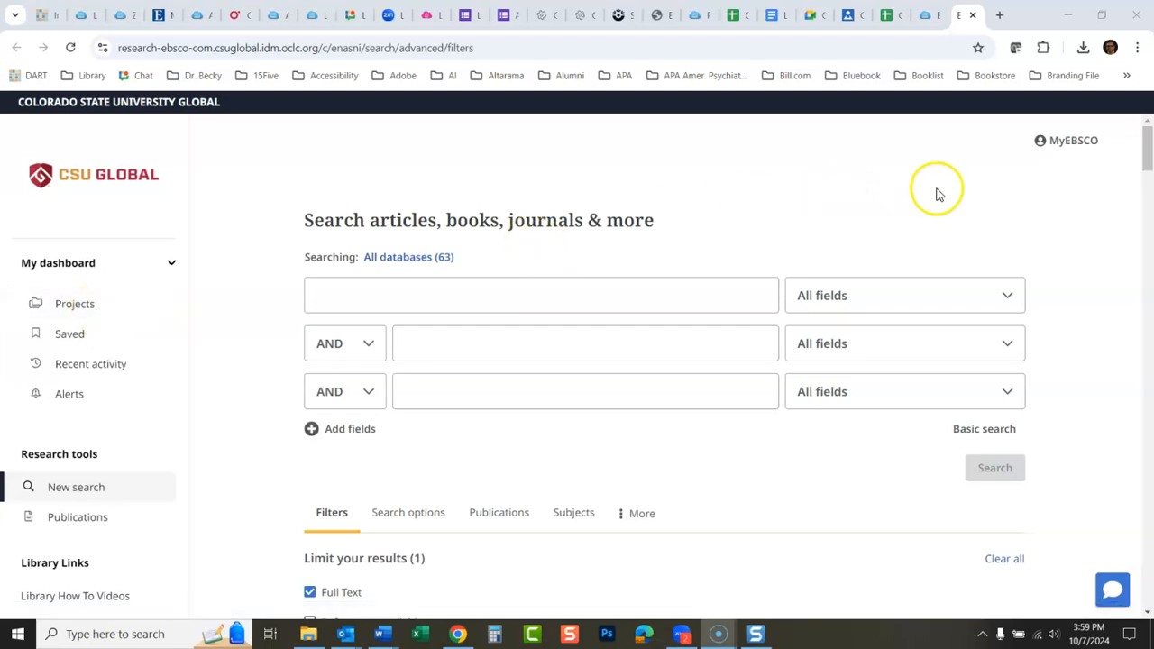
mouse_move(1071, 141)
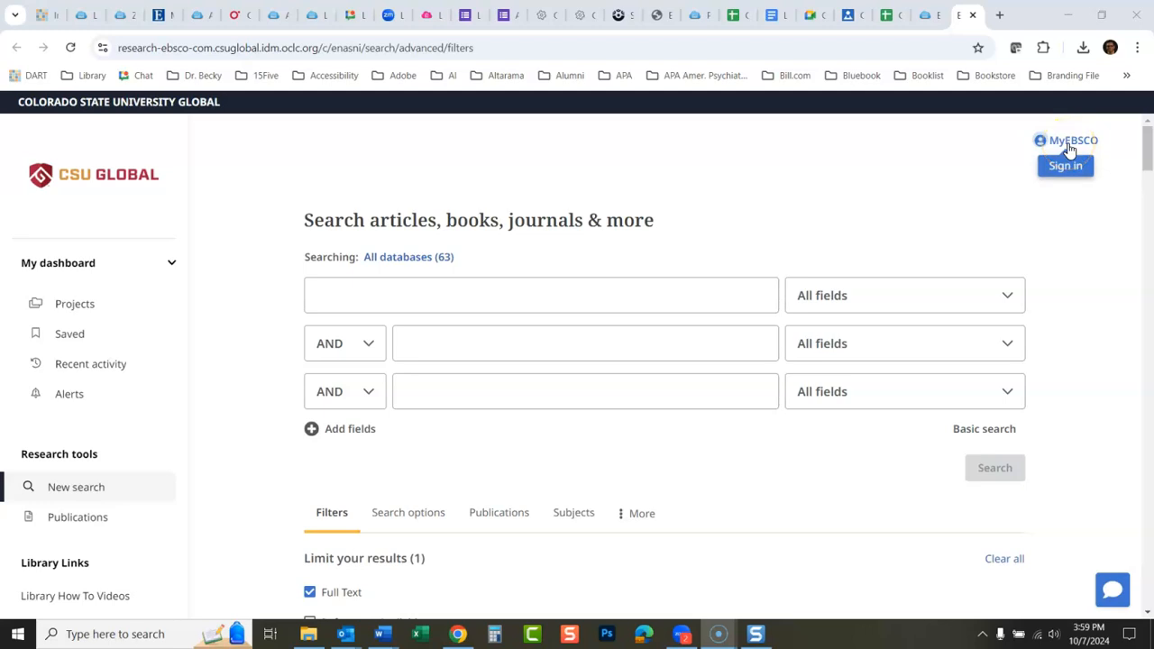
Step: Bring up the MyEBSCO account menu with its create-account and sign-in options
click(1072, 141)
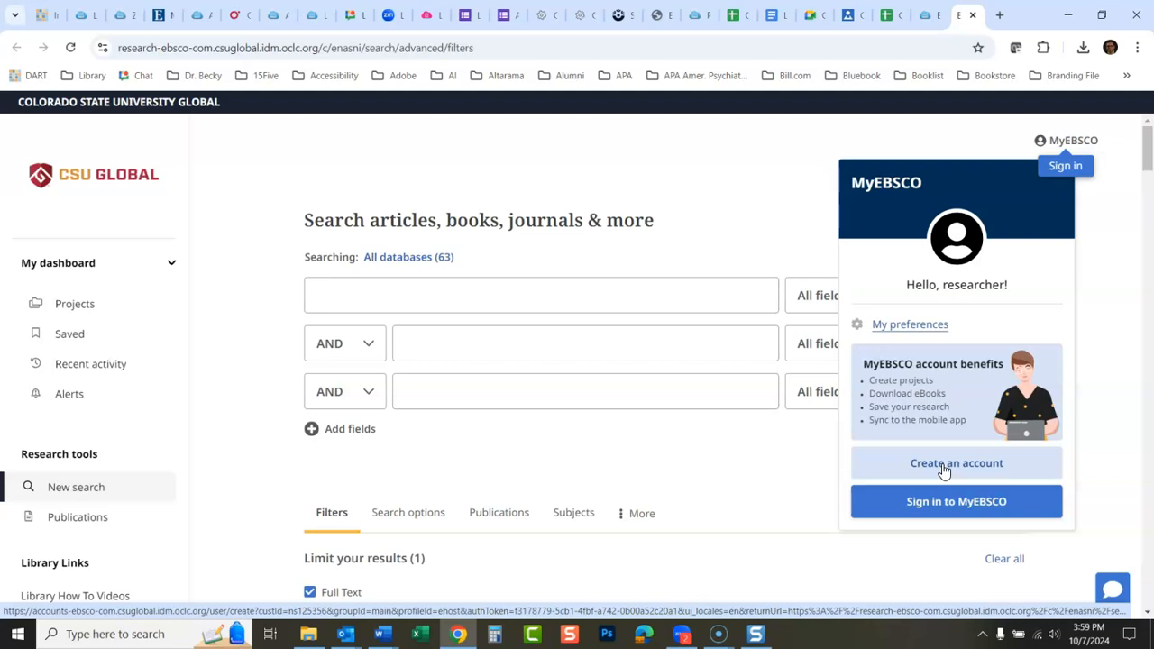
mouse_move(1100, 415)
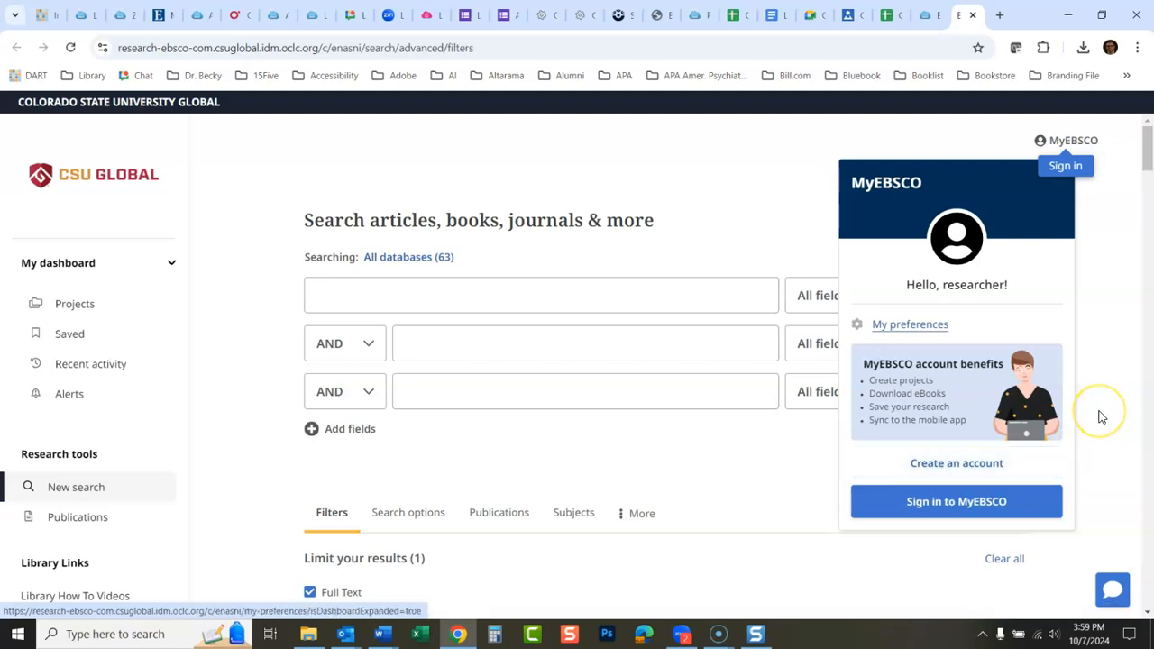
mouse_move(1100, 415)
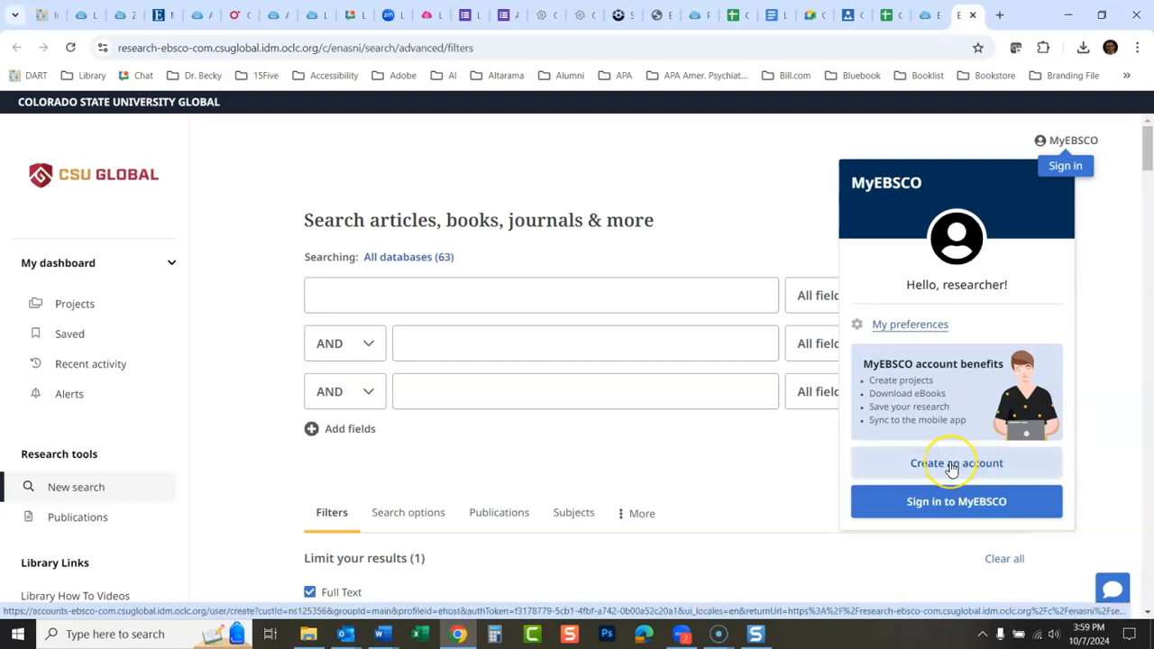
Step: View the new-account form and scroll through its name, email and password fields
click(956, 463)
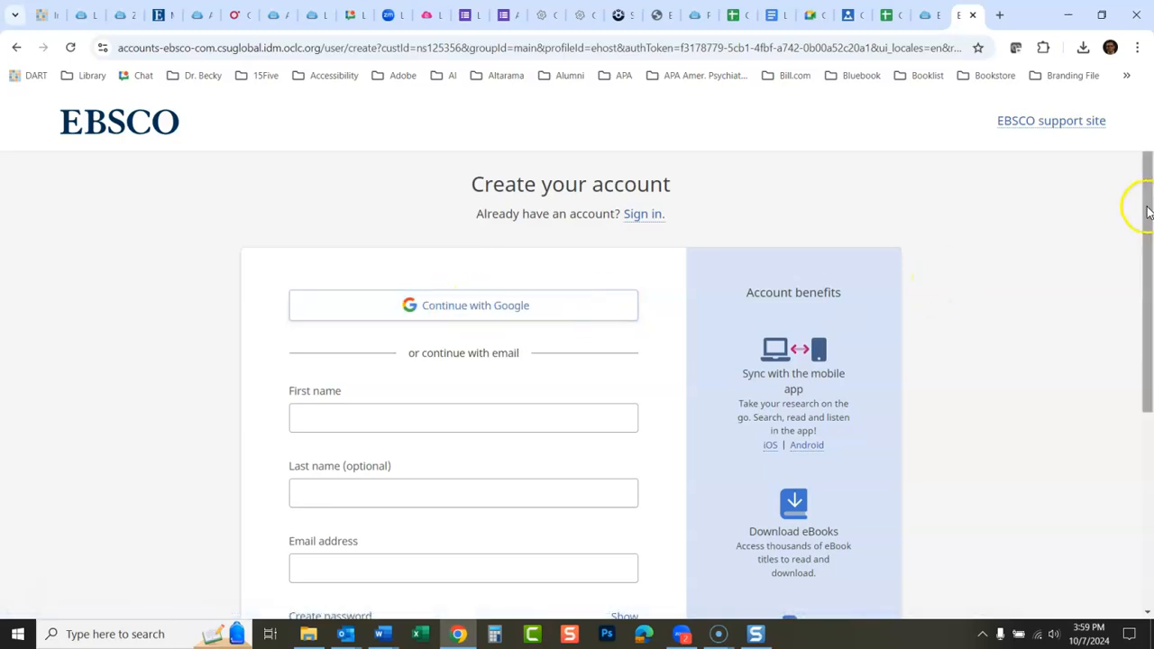
scroll(down, 3)
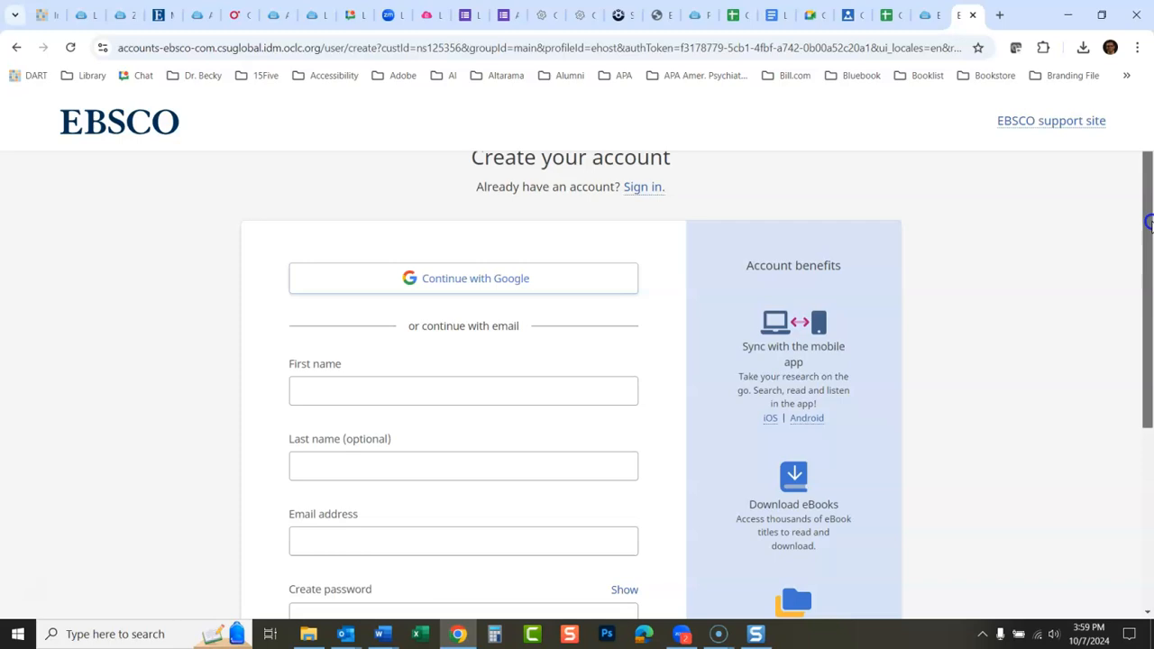
scroll(down, 3)
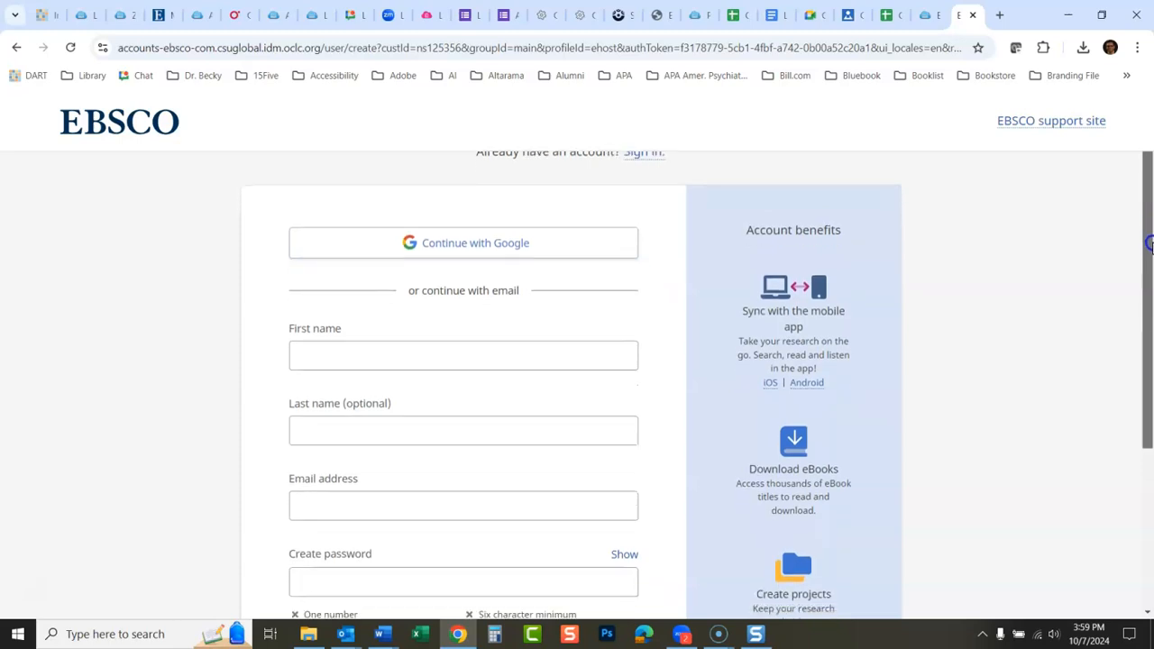
scroll(up, 3)
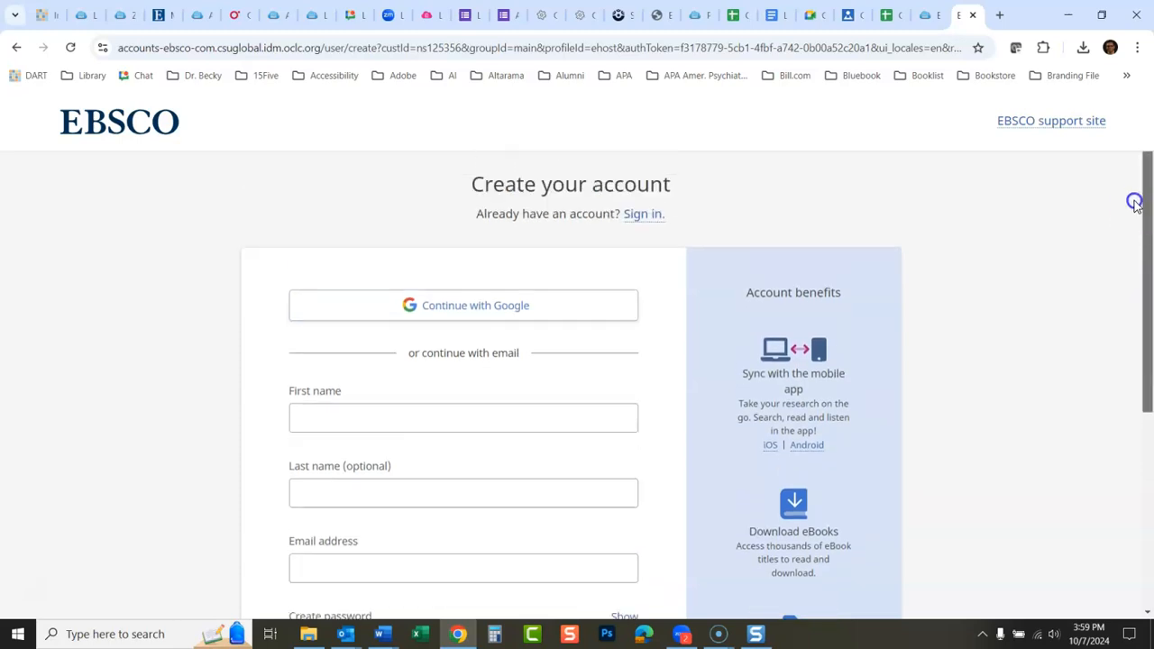
scroll(down, 3)
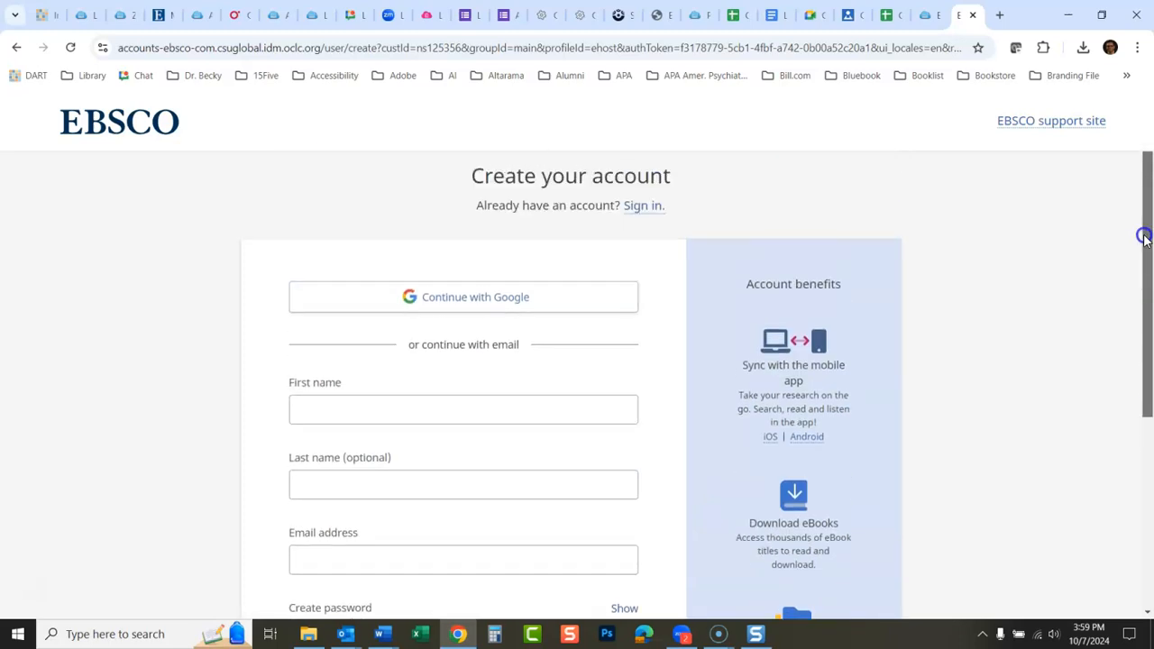
mouse_move(1145, 238)
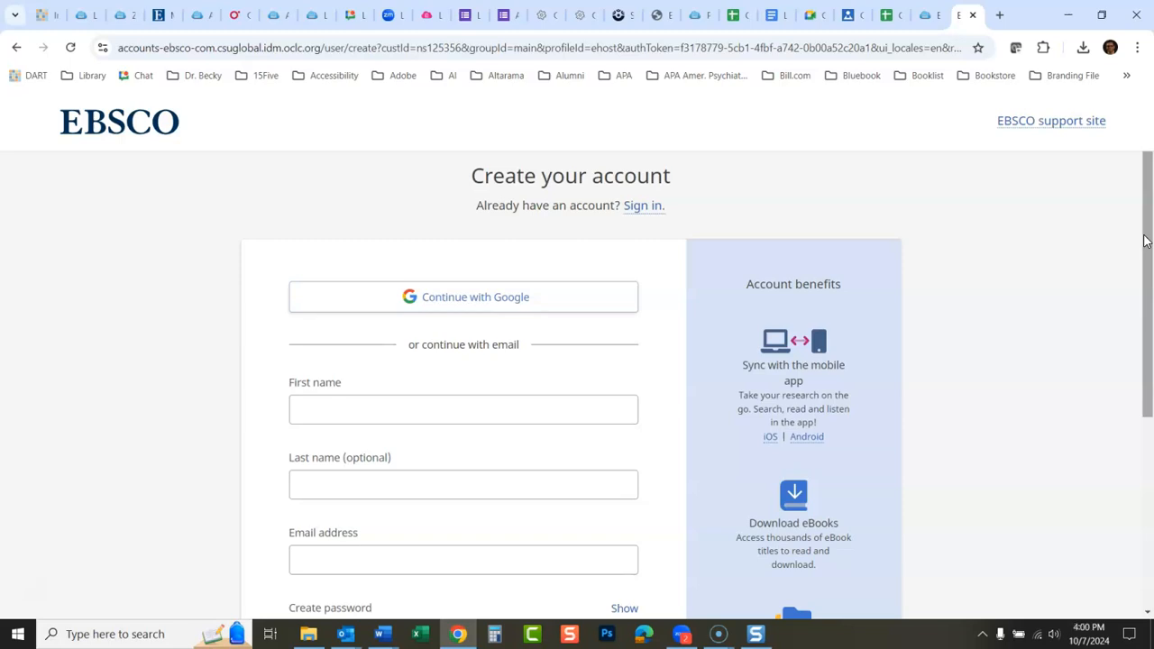
mouse_move(669, 208)
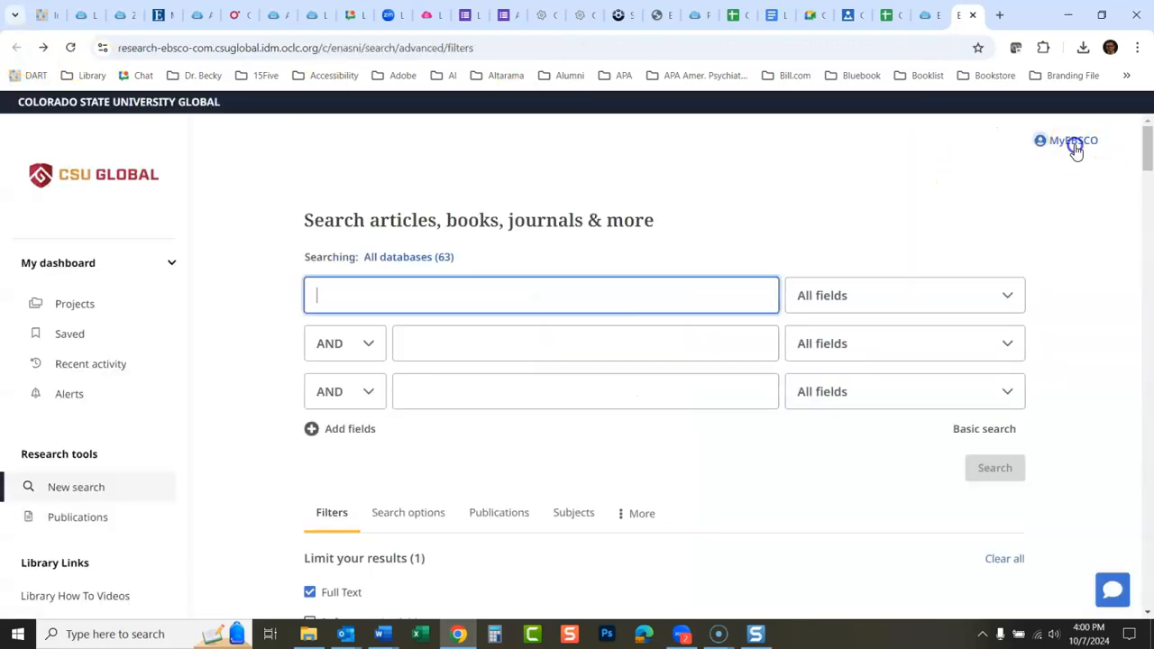
Step: Sign in to MyEBSCO and return to the advanced search page as a signed-in user
click(1071, 141)
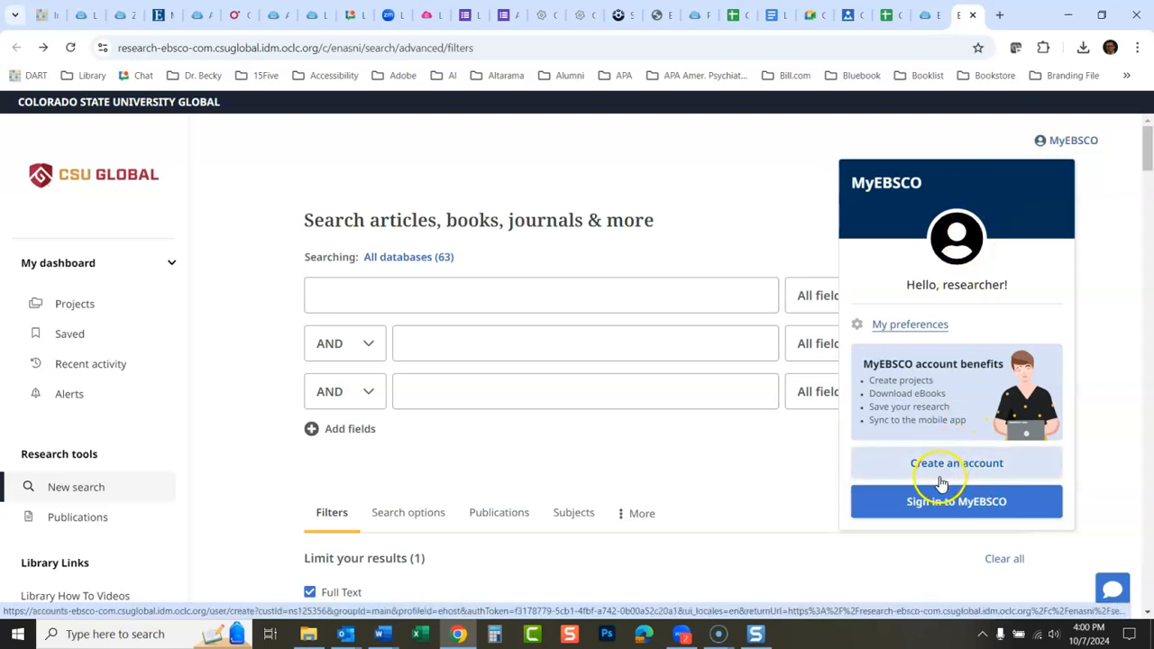
click(956, 501)
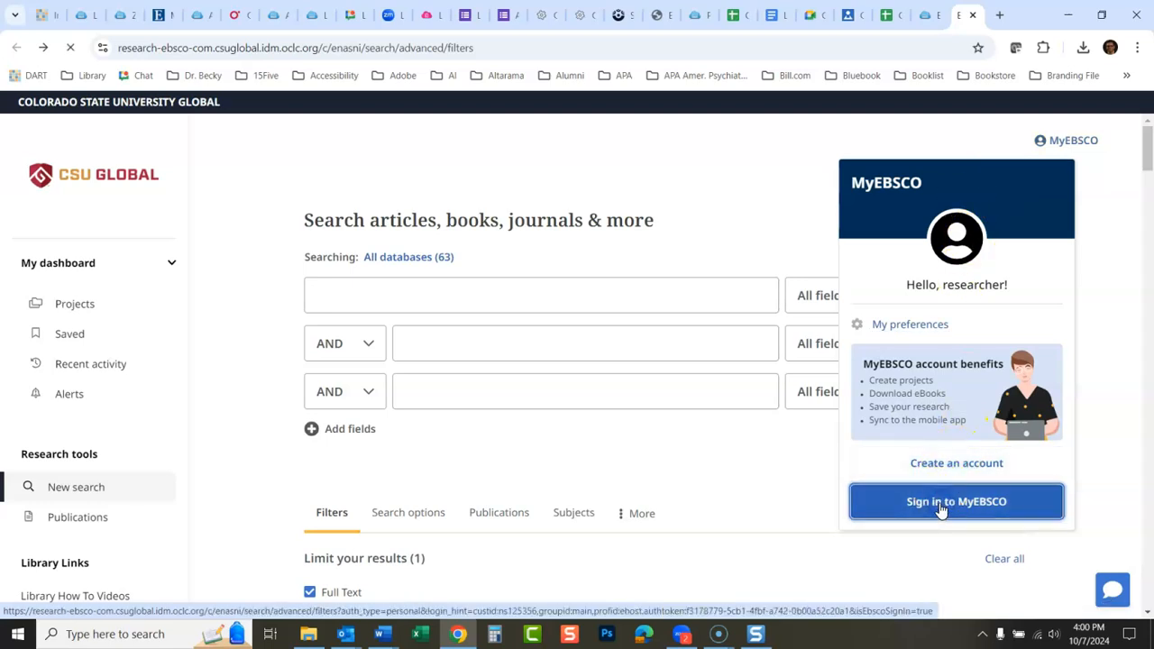
click(956, 501)
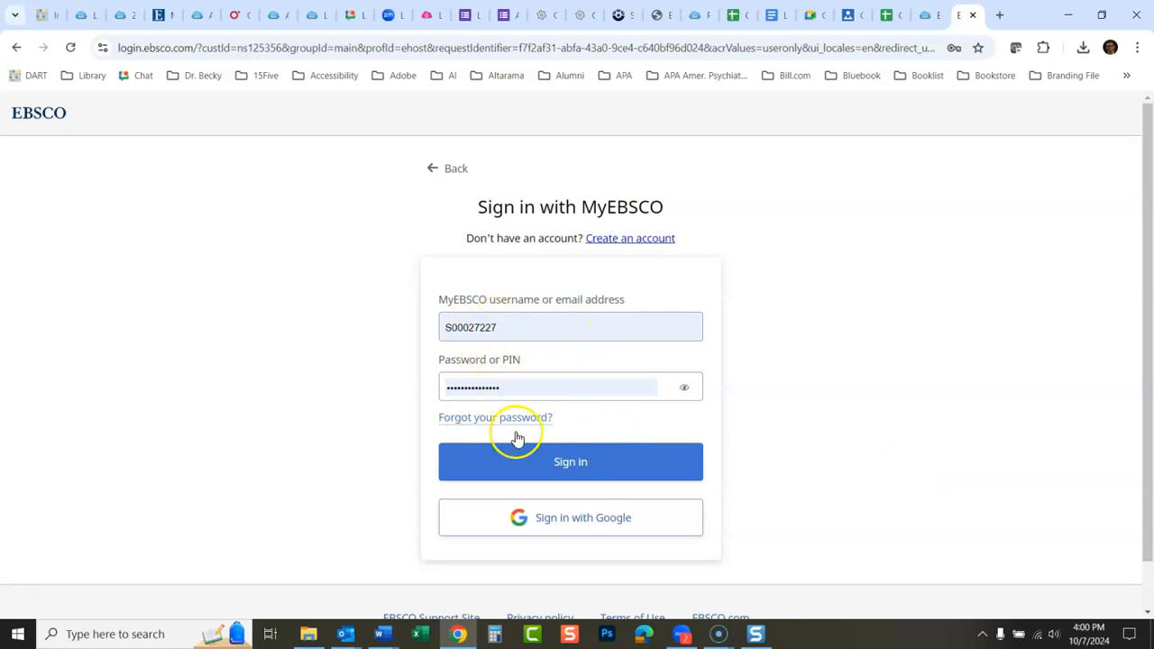
click(570, 461)
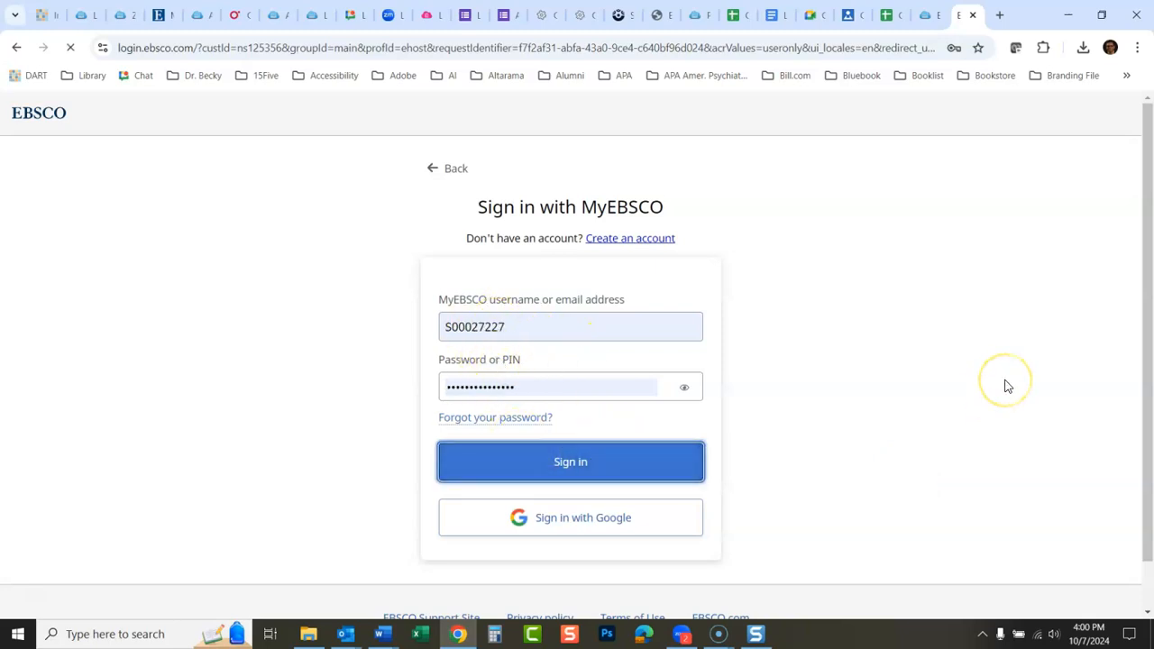
mouse_move(1006, 386)
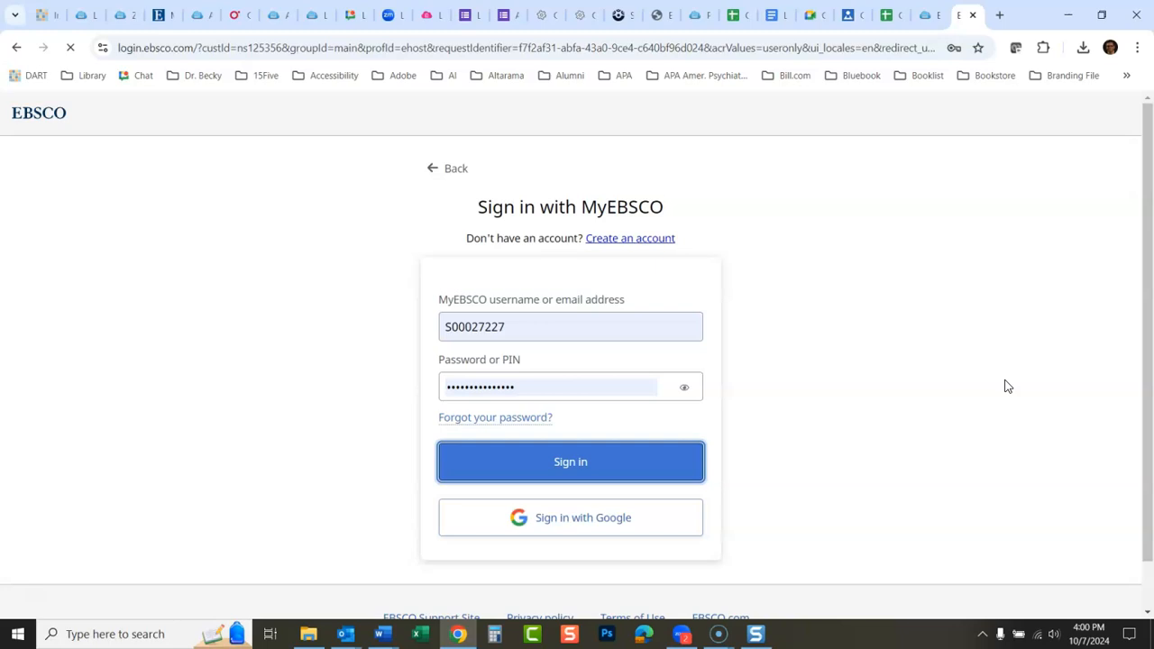
click(570, 461)
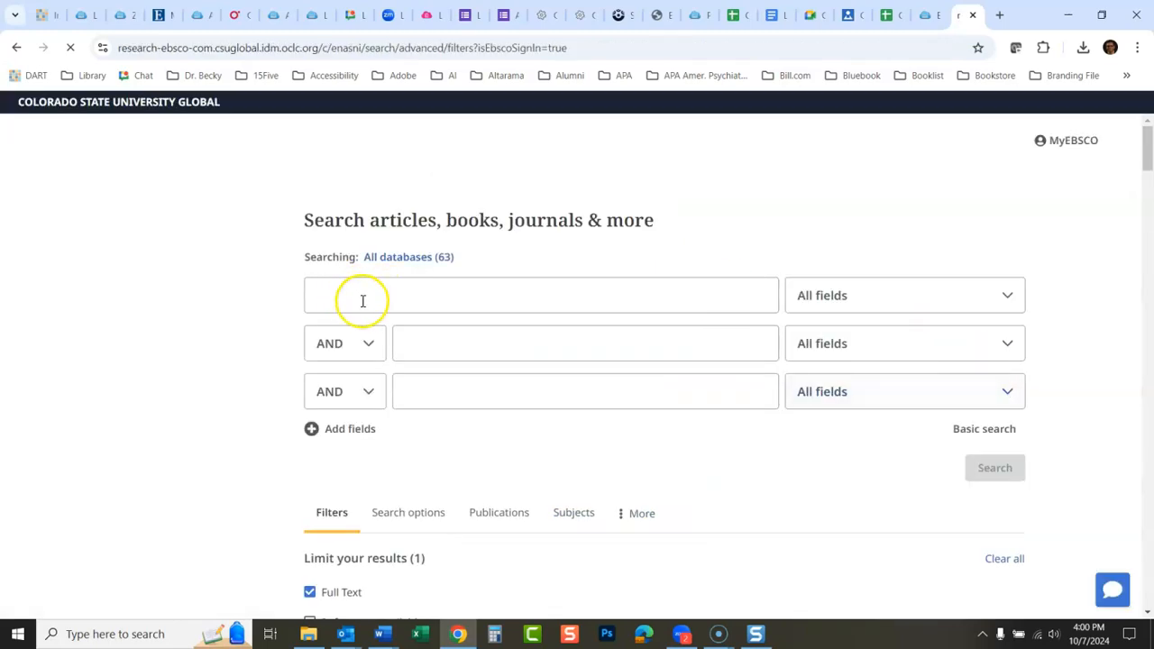
Step: Search "project management" AND scope, returning about 2,543 results
text(P)
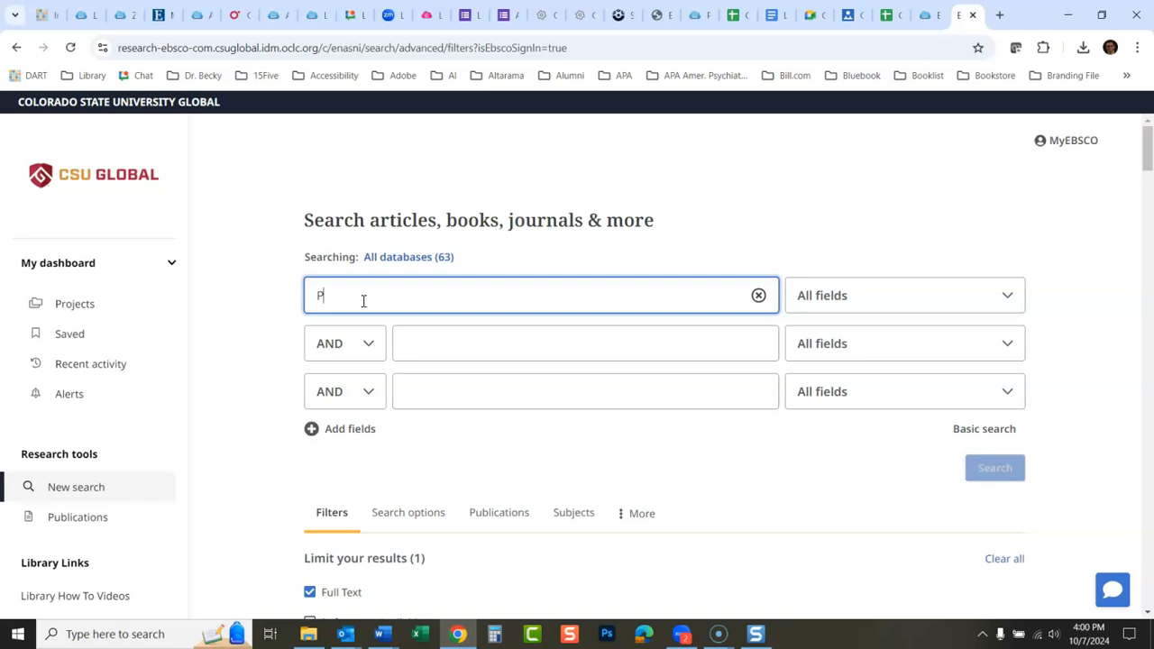
text("project management)
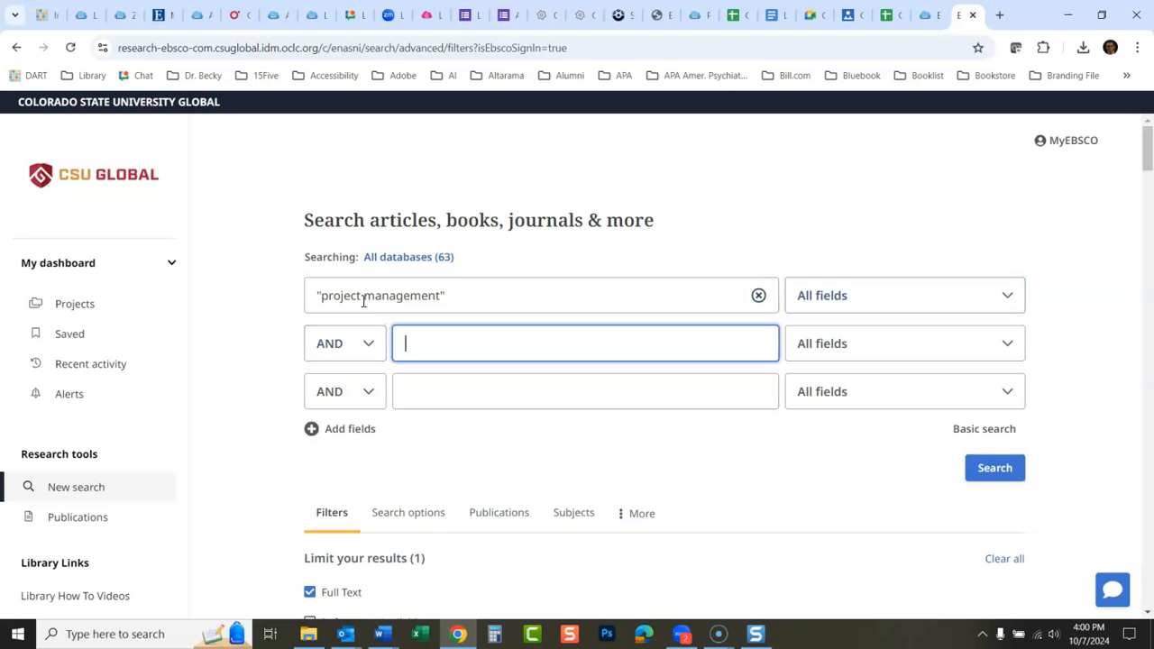
text(scope)
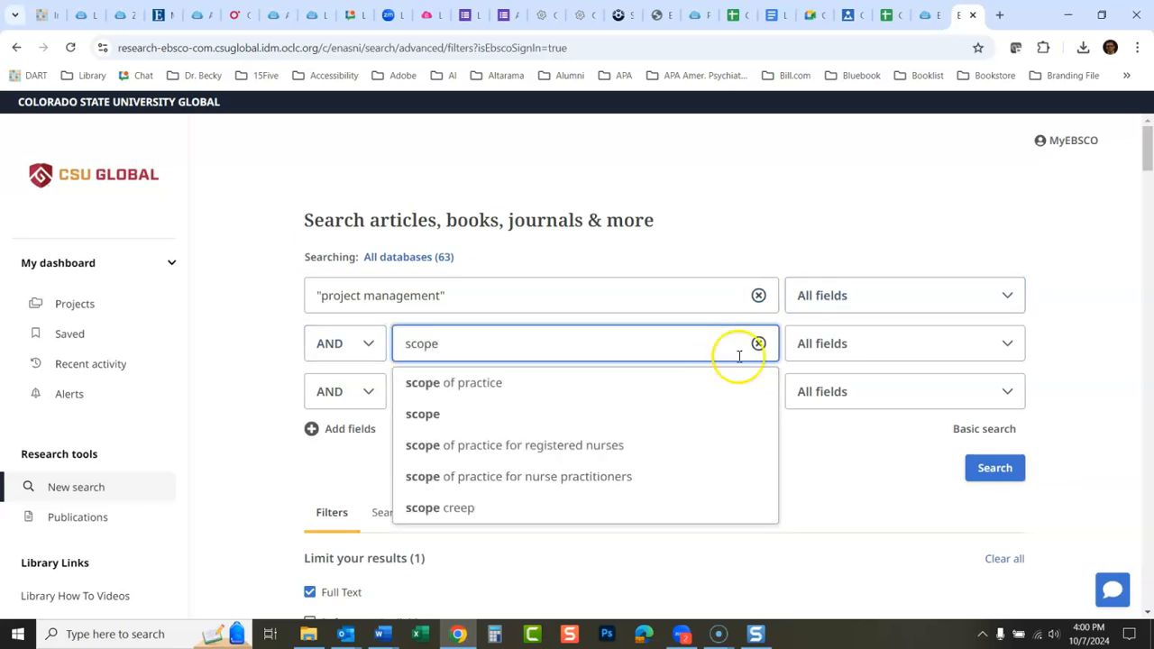
click(996, 468)
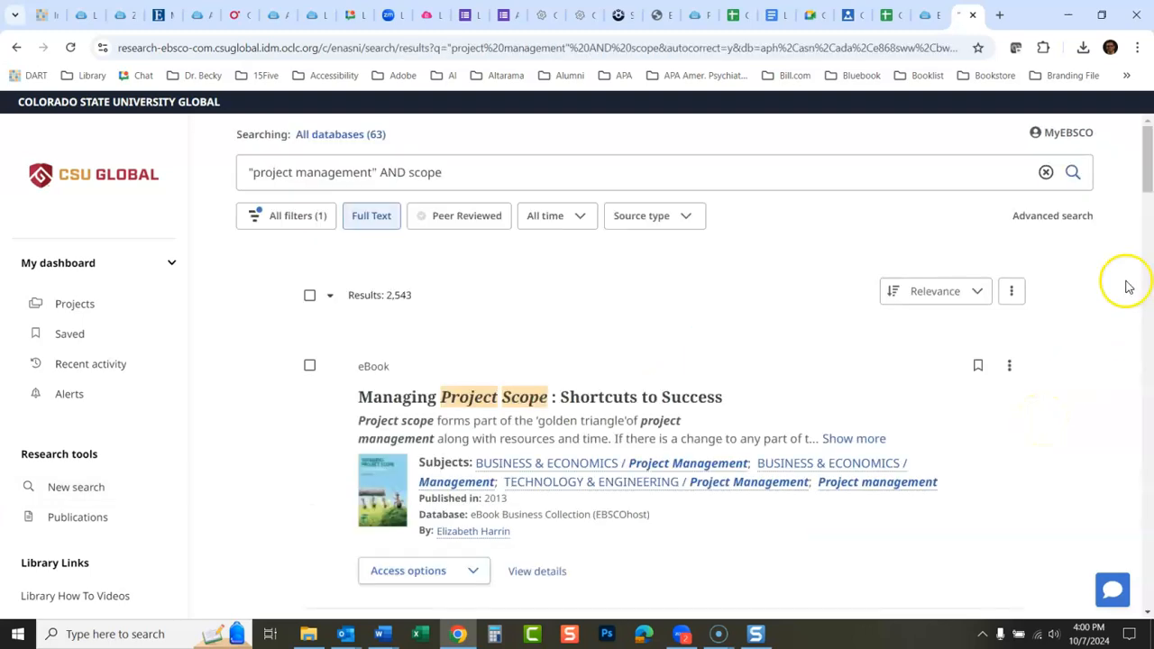
Step: Save the Managing Project Scope eBook, IPMA Standard Competence article and Five Must-Do's article
scroll(down, 3)
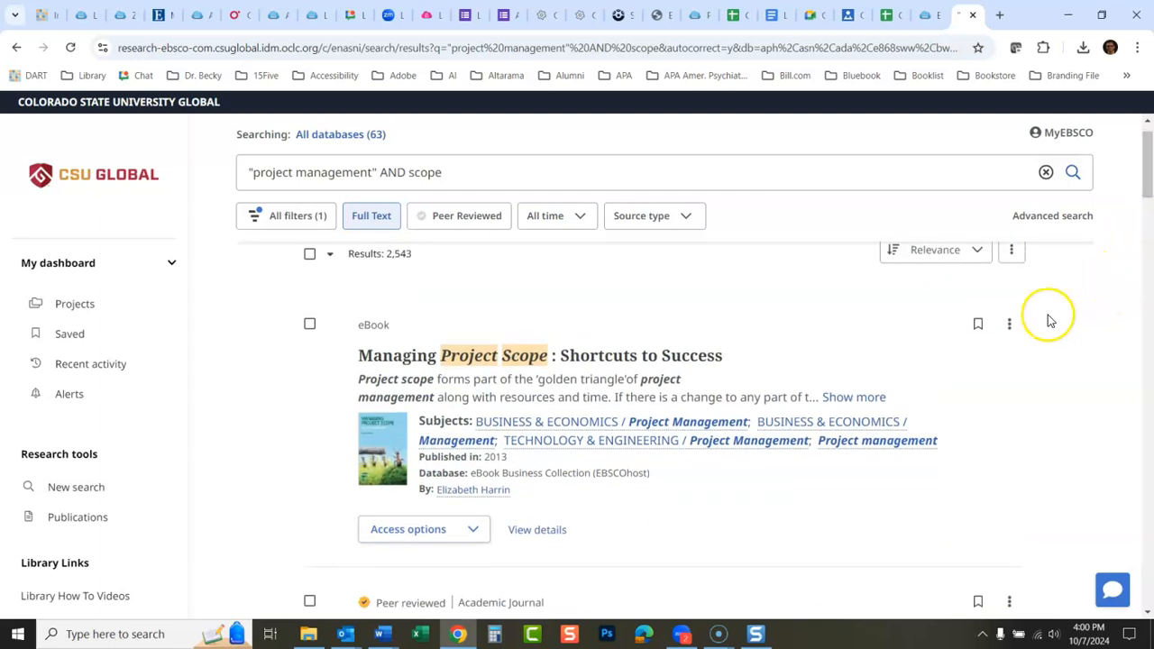
click(978, 325)
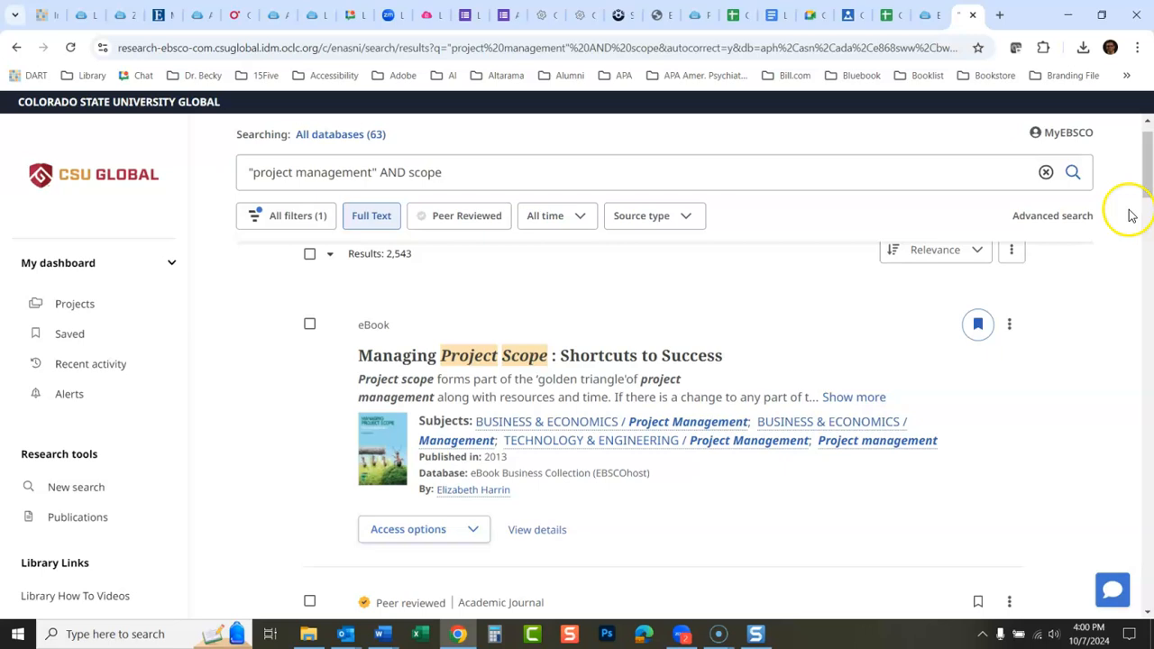
scroll(down, 3)
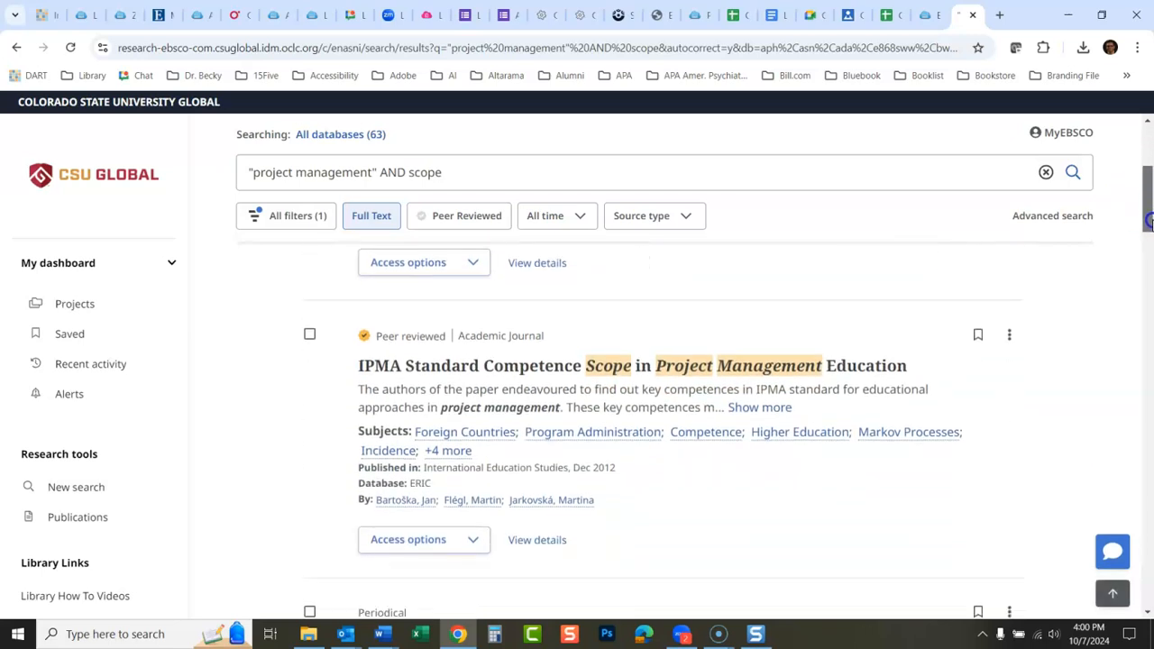
click(977, 334)
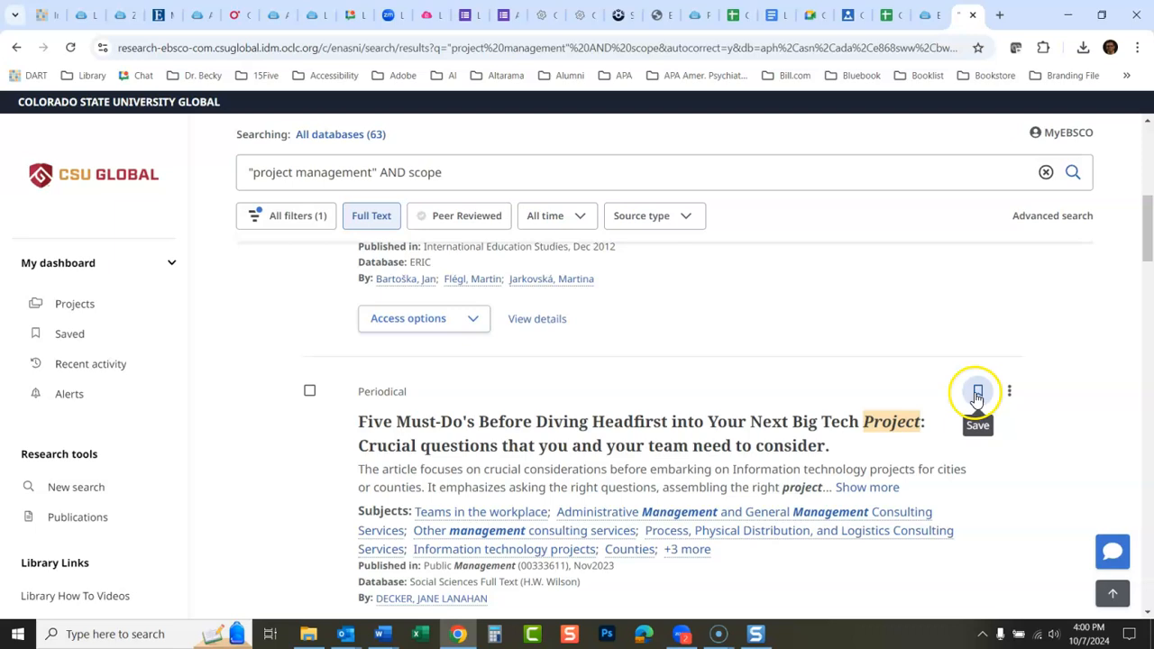
click(977, 389)
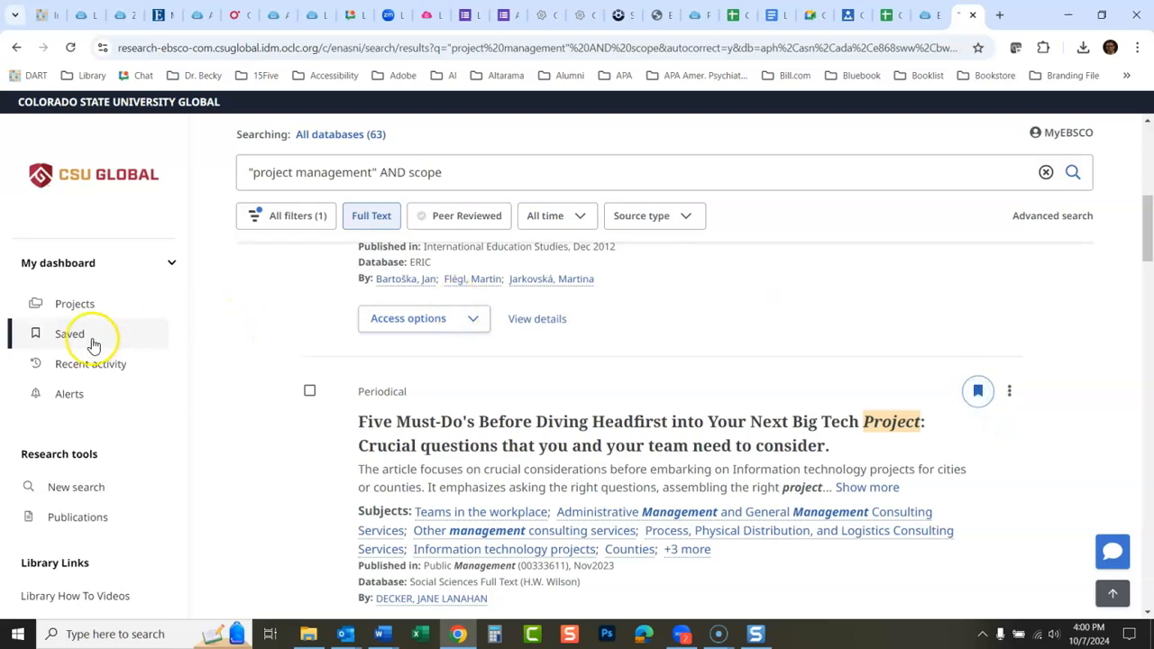
click(68, 333)
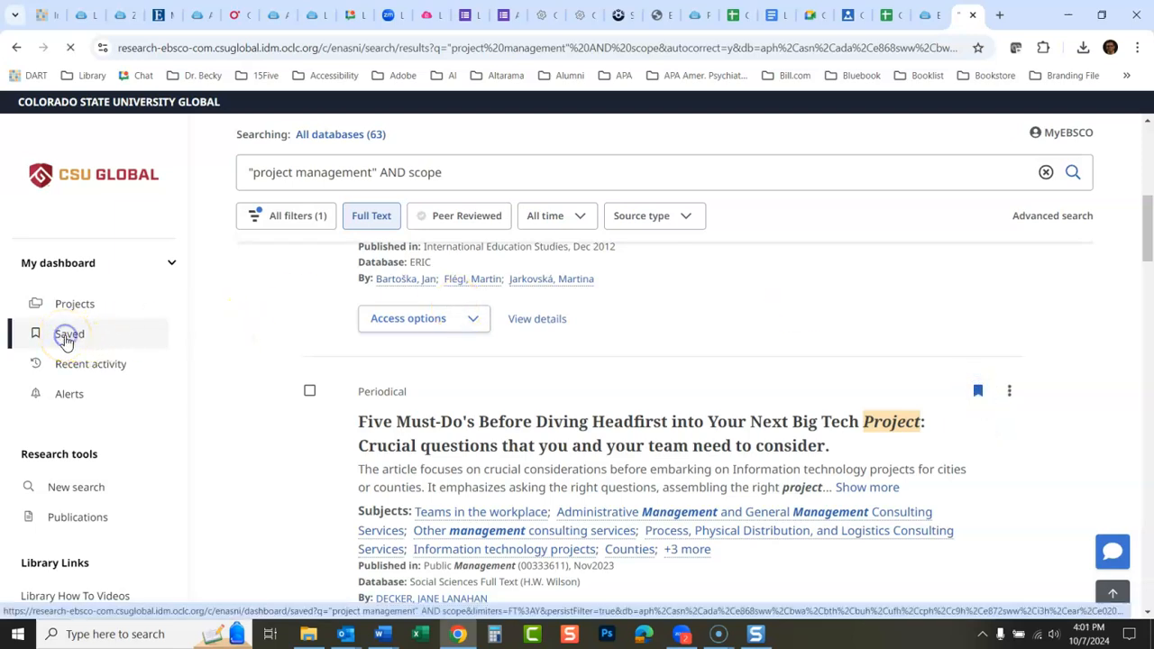
Step: Review the three saved records, then view the Projects page listing HCM542
click(69, 334)
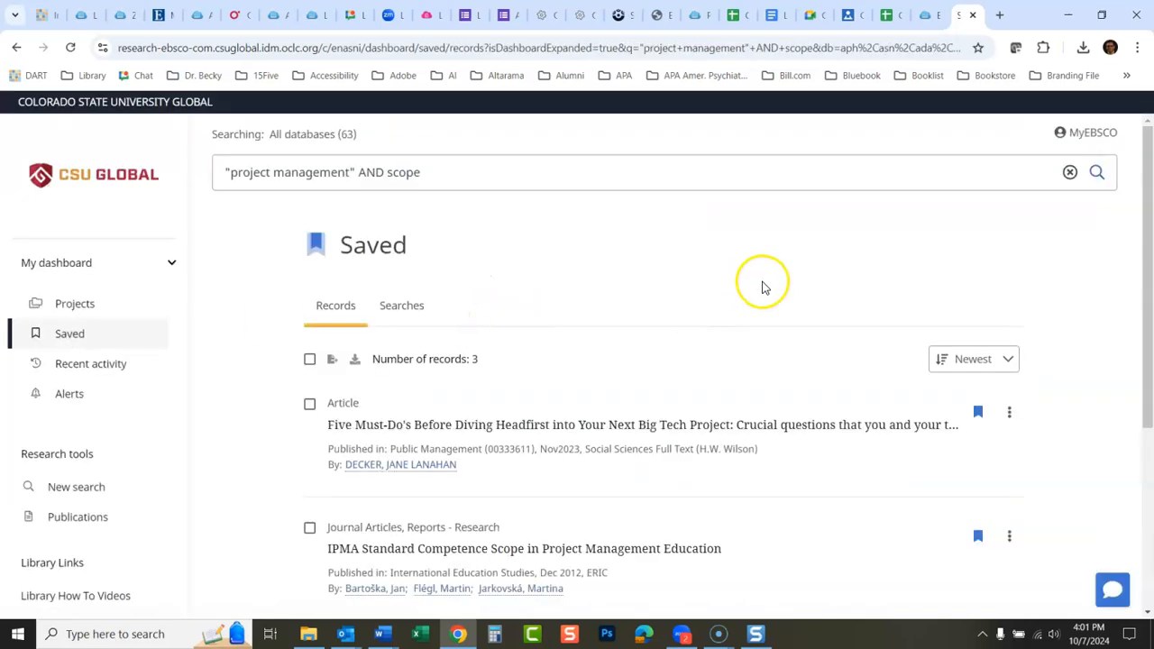
scroll(down, 3)
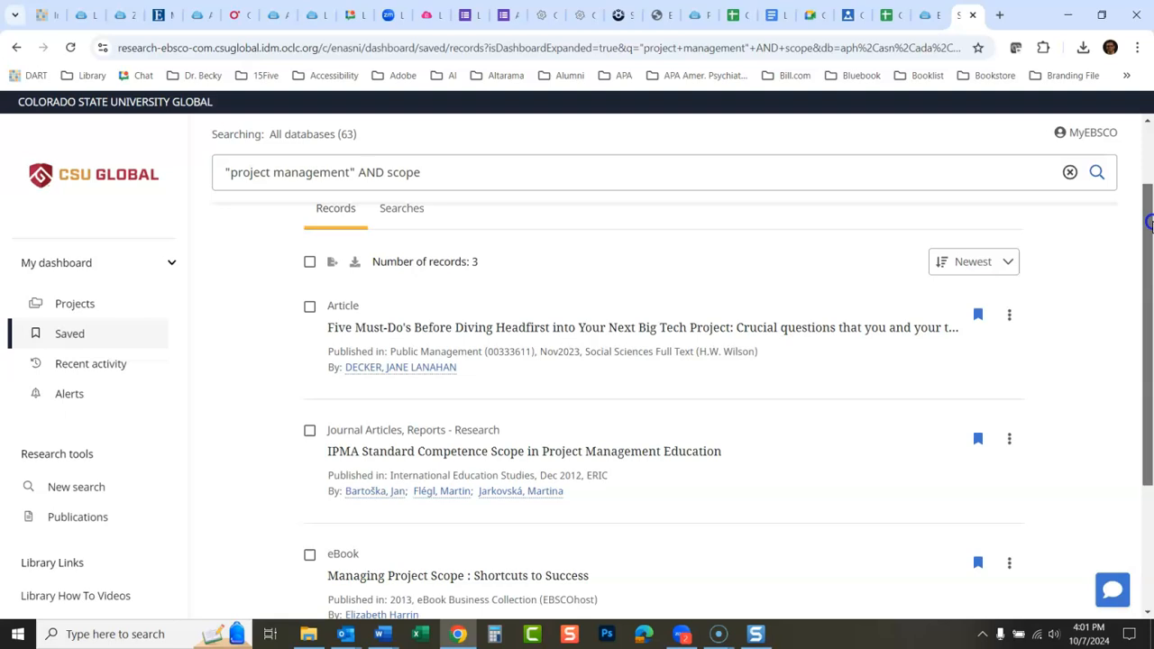
scroll(down, 3)
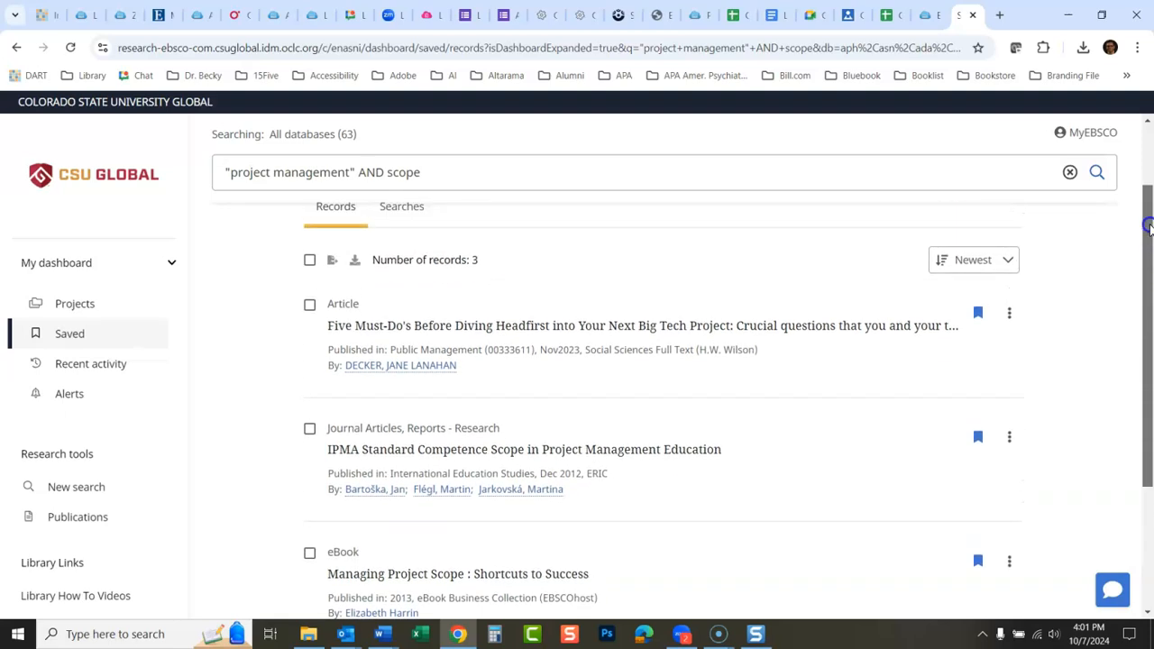
mouse_move(74, 303)
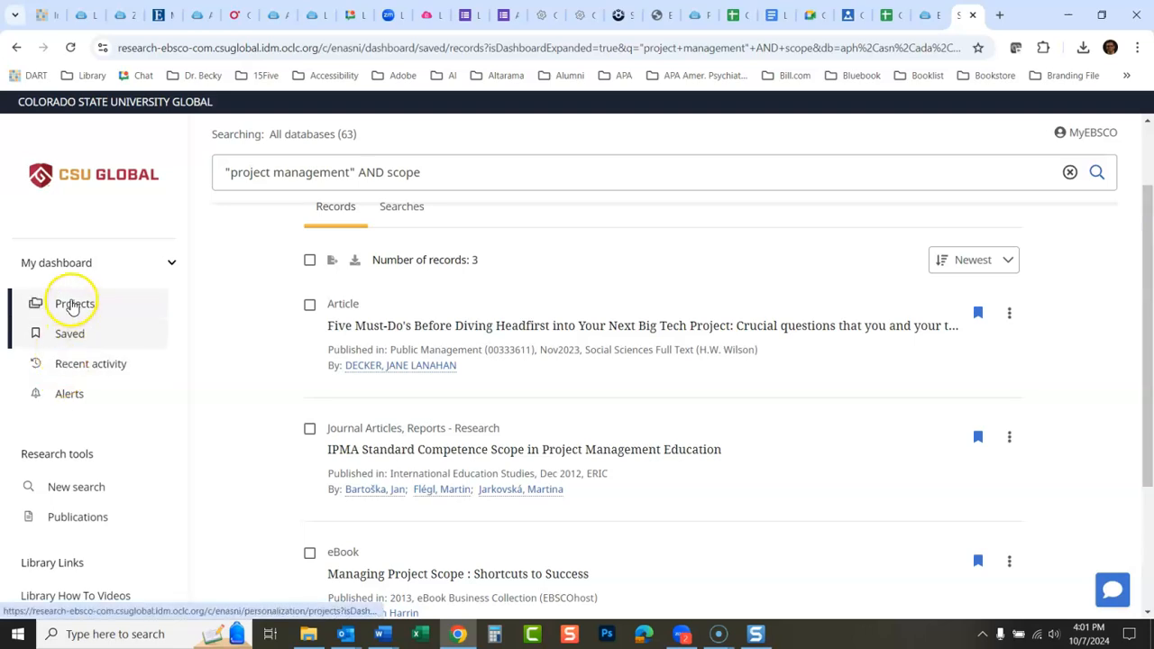
click(74, 303)
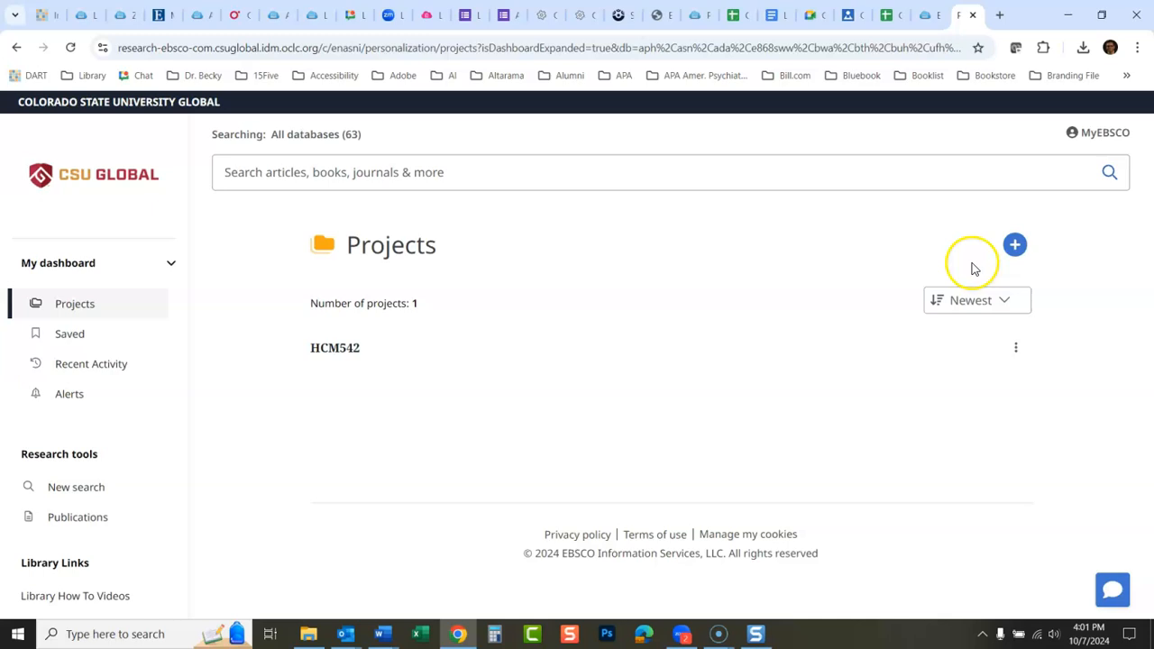
mouse_move(1013, 245)
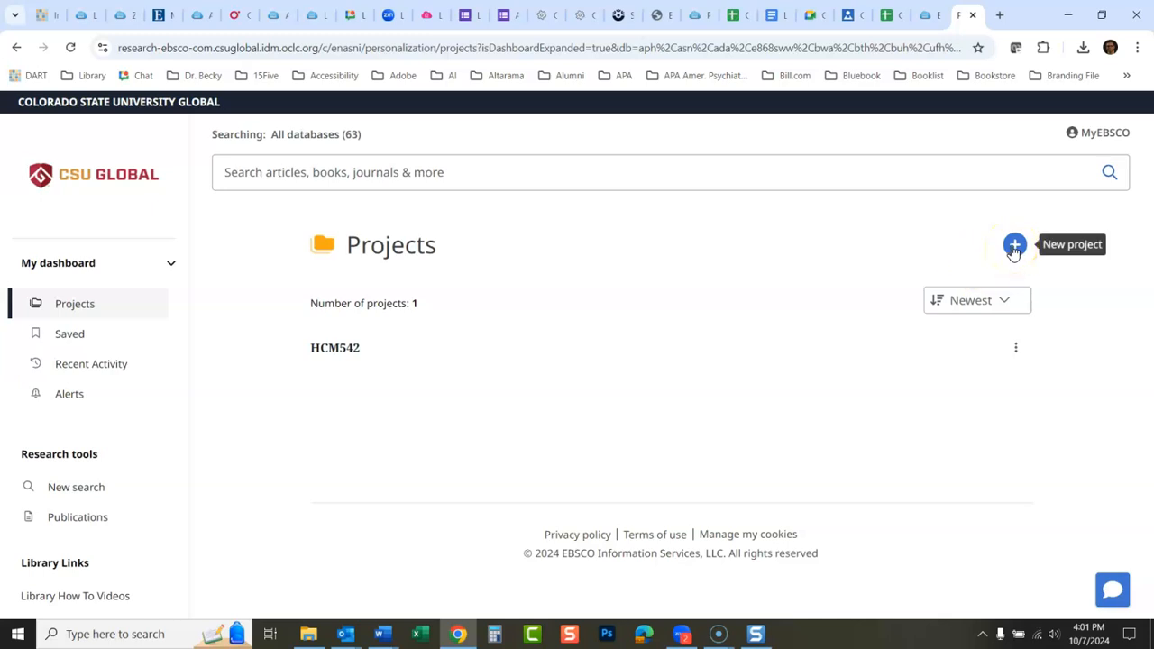
Step: Create a new project named Project Management, retyping the name after a typo, then return to Saved
click(1014, 245)
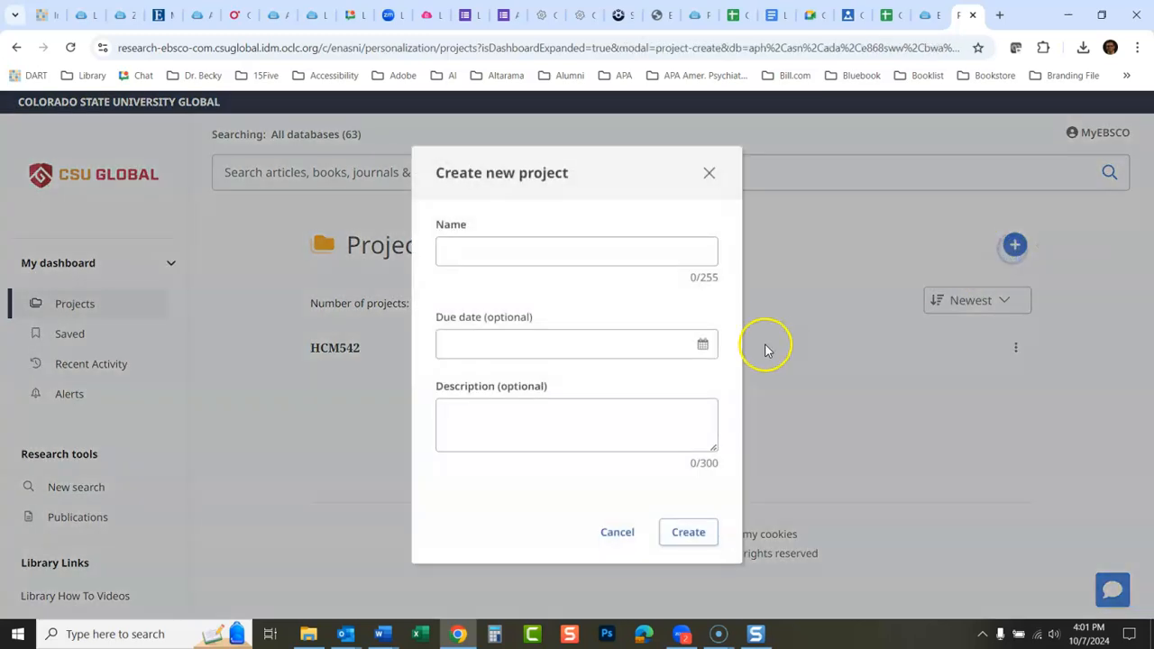
text(P)
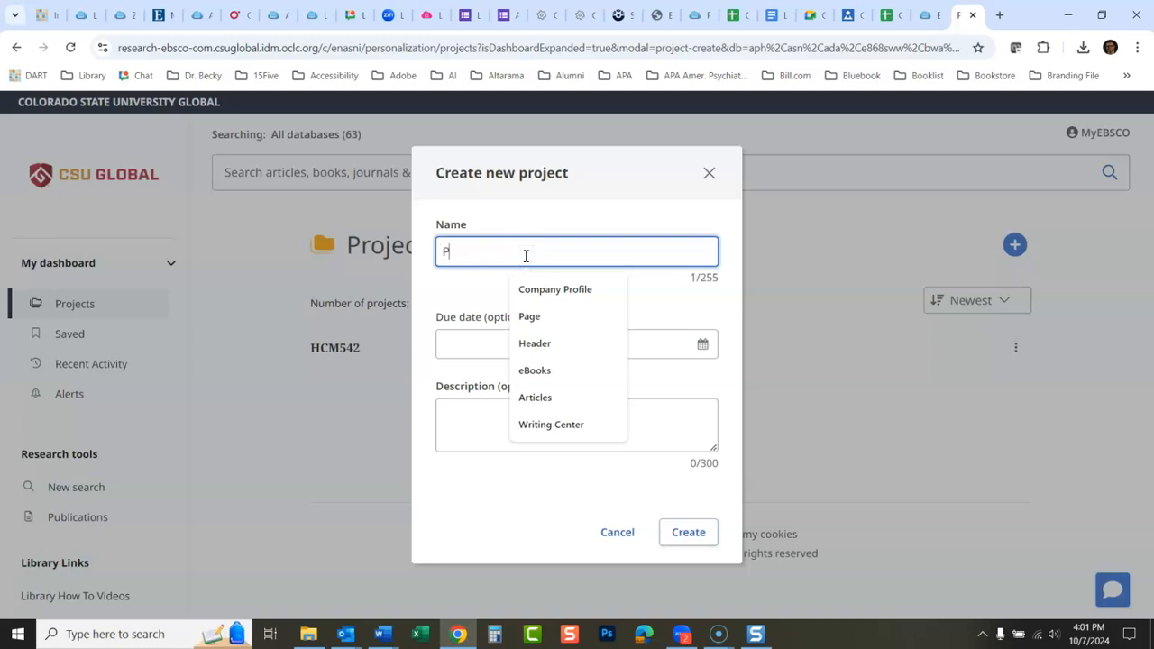
text(roject mna)
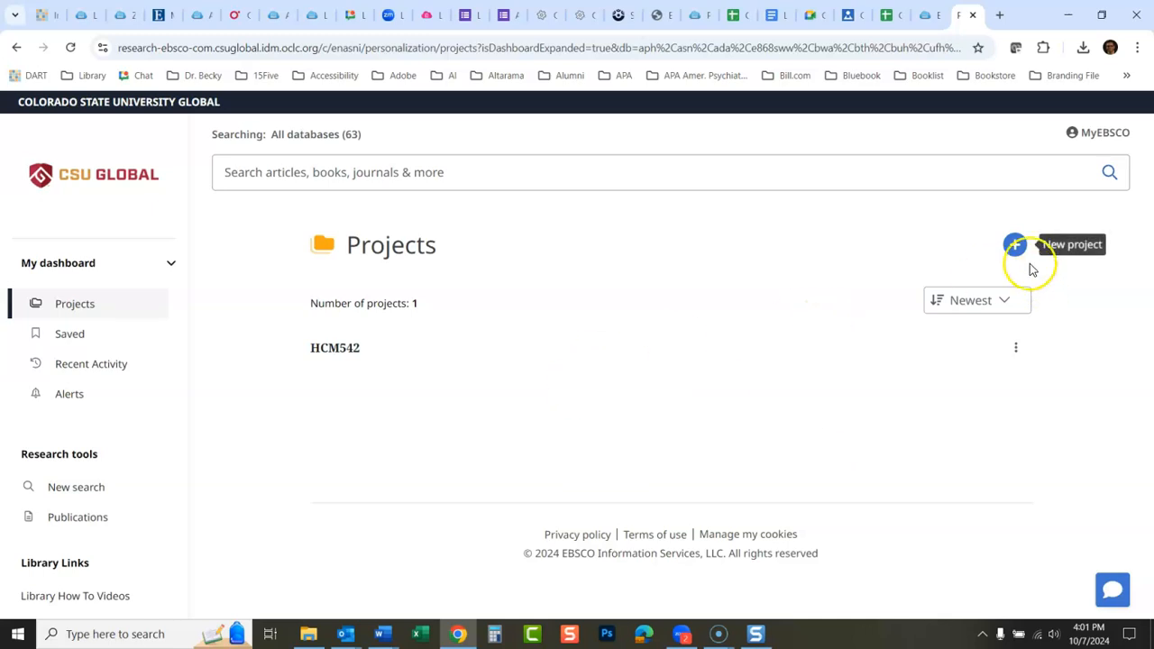
mouse_move(859, 270)
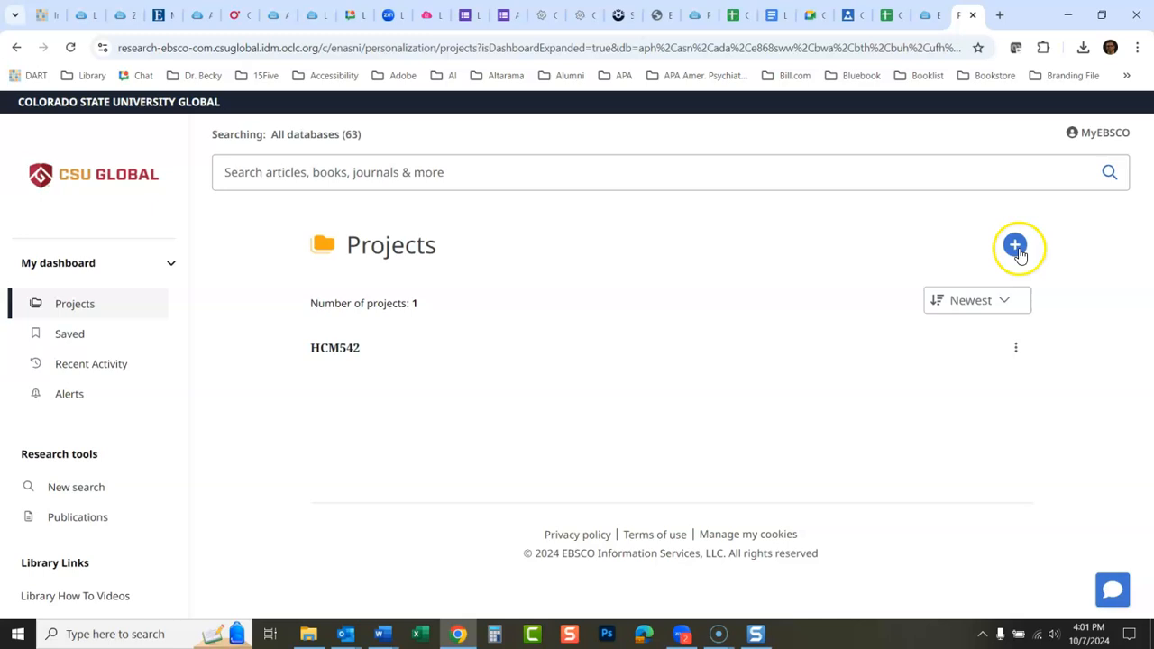
click(1017, 245)
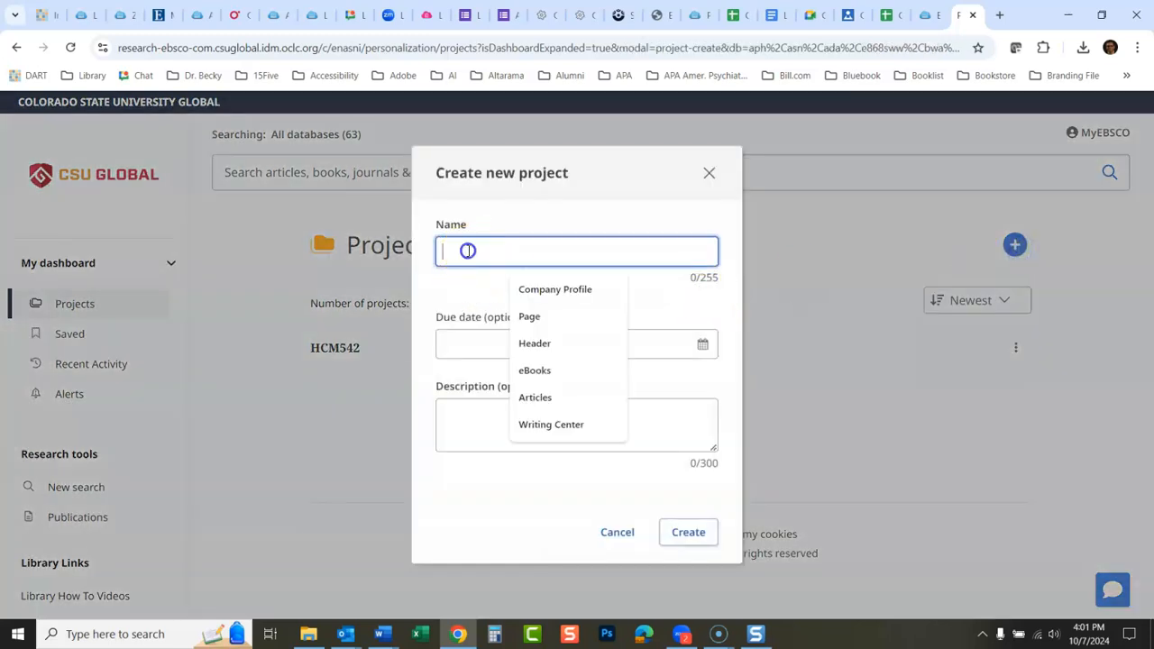
text(Project Management)
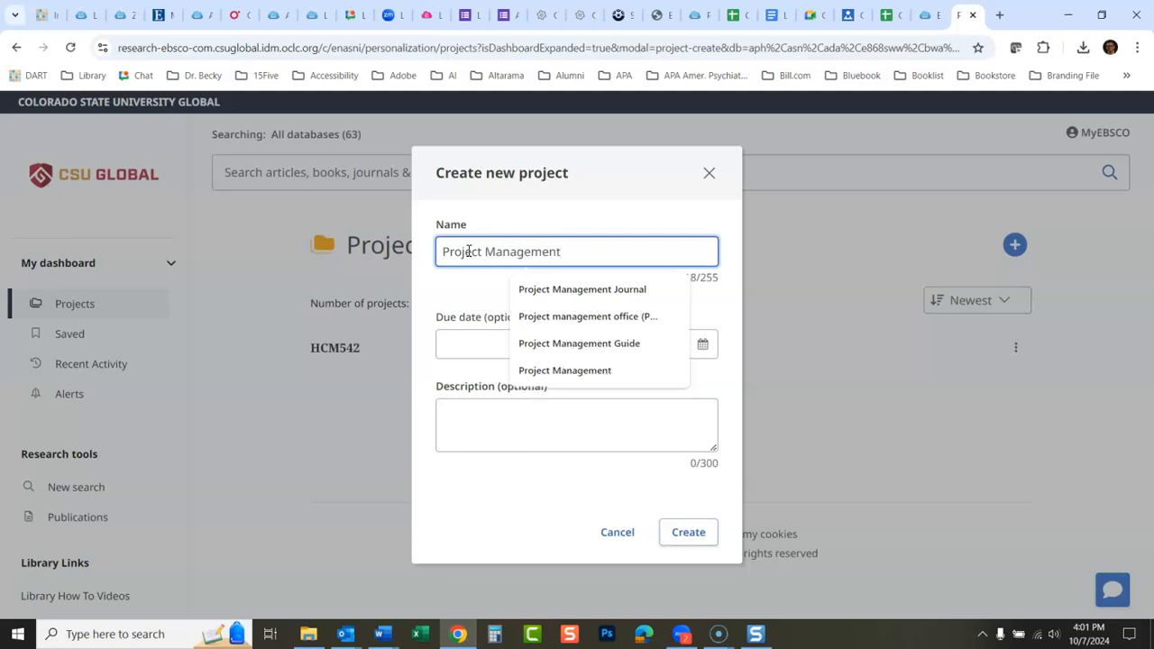
click(572, 343)
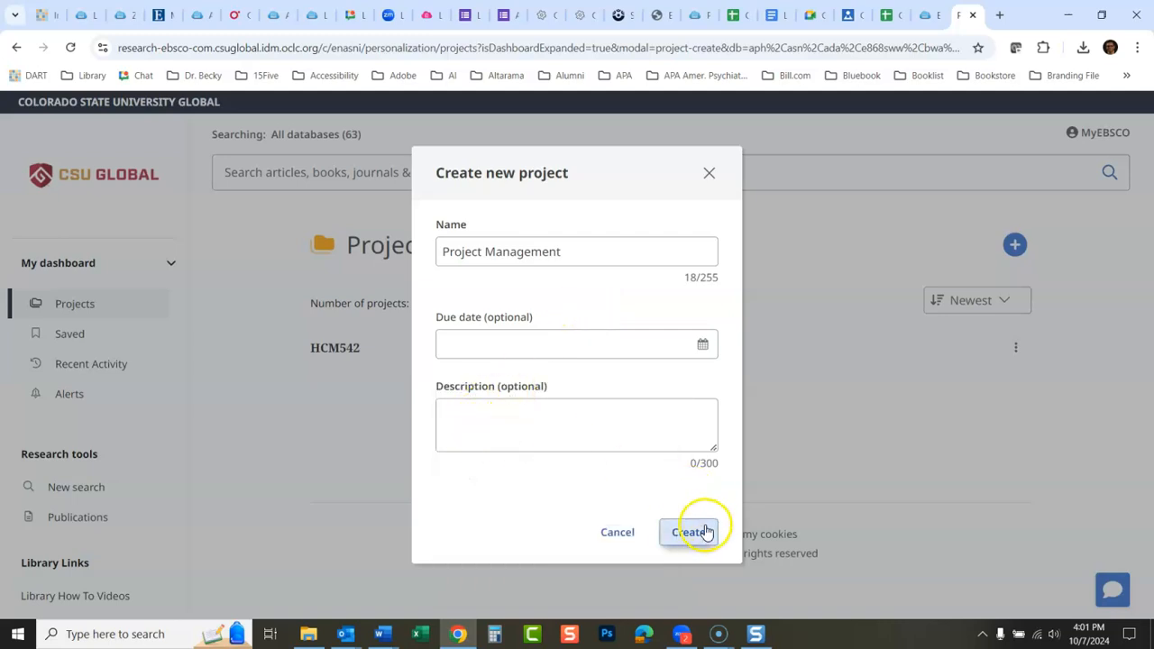
click(692, 532)
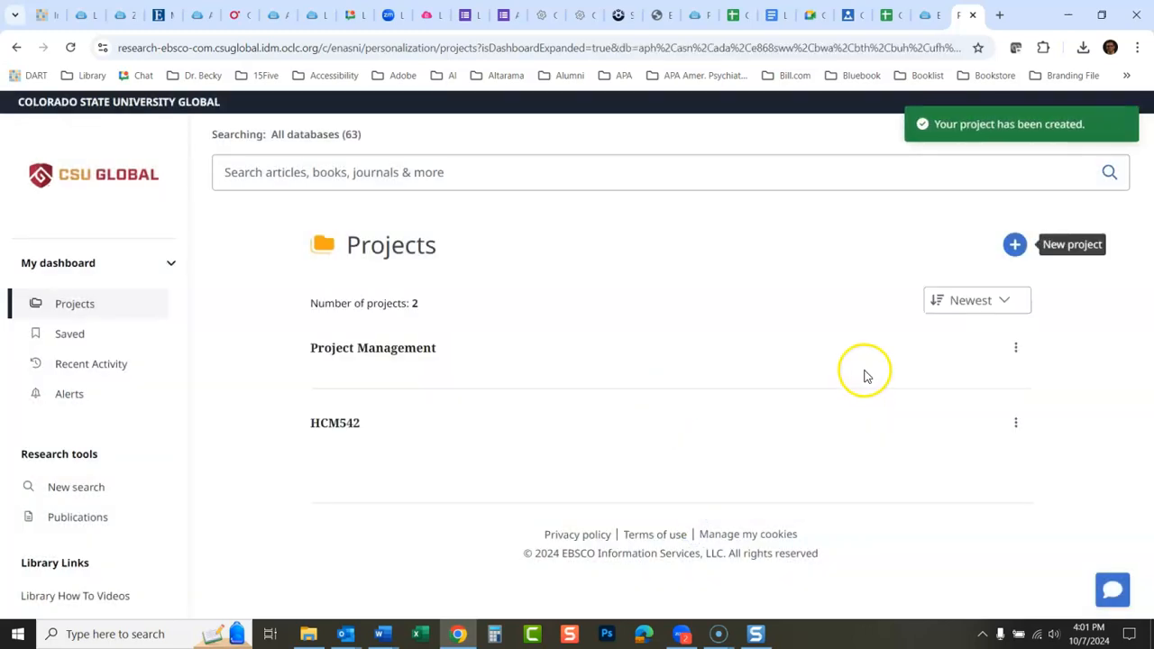
mouse_move(382, 352)
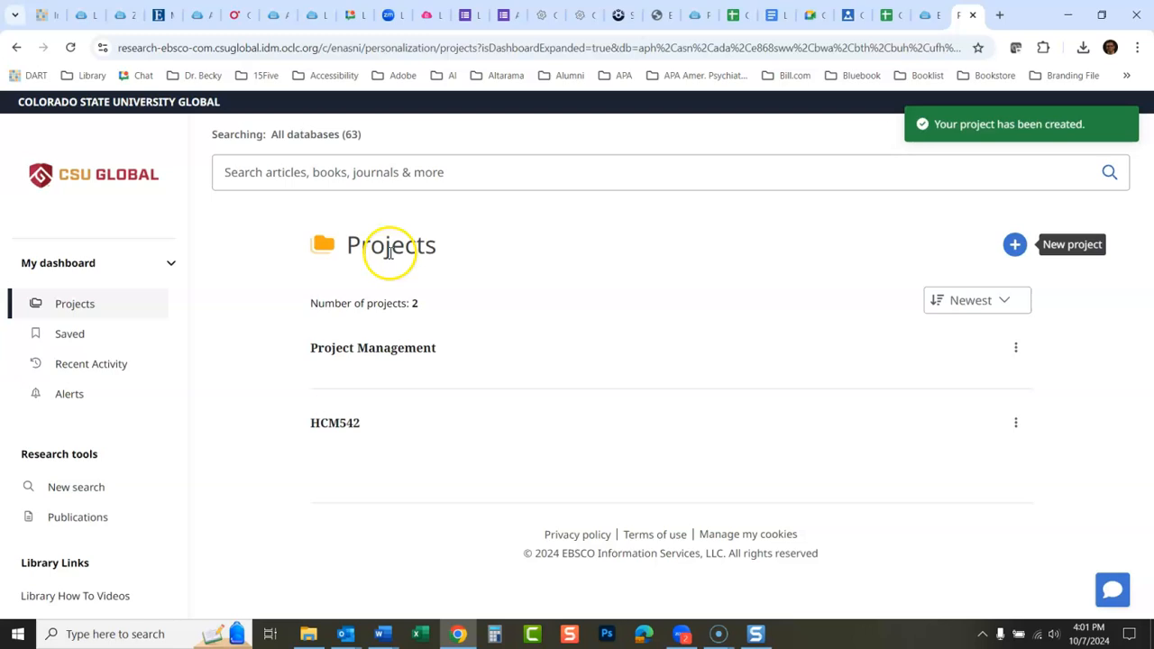
mouse_move(111, 334)
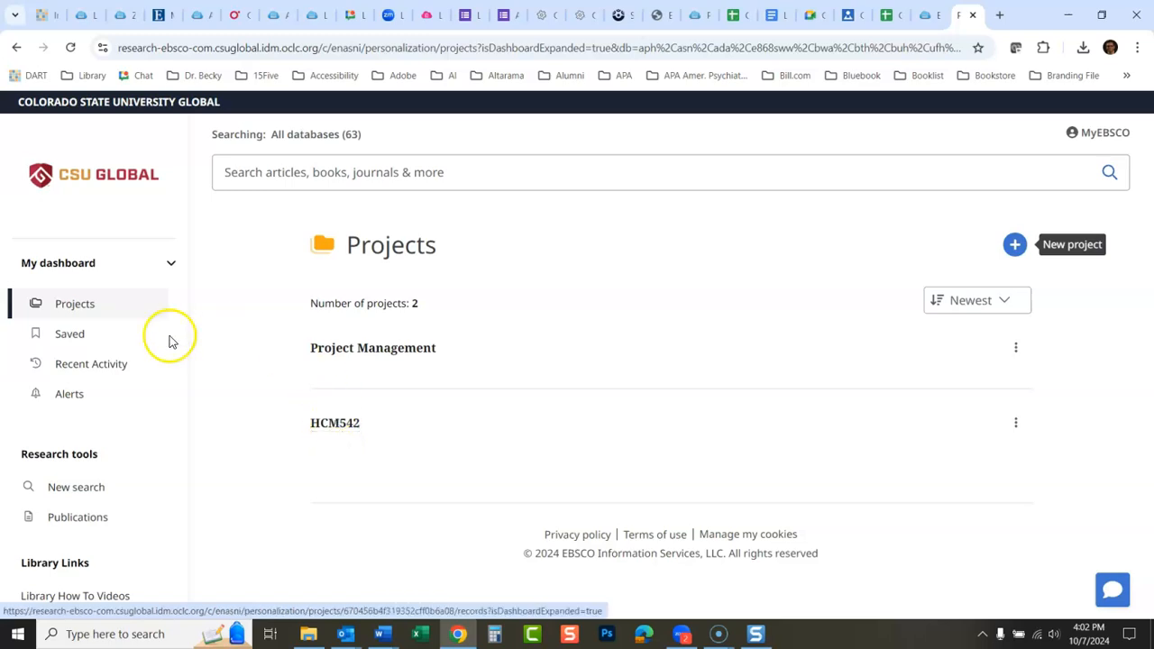
click(68, 333)
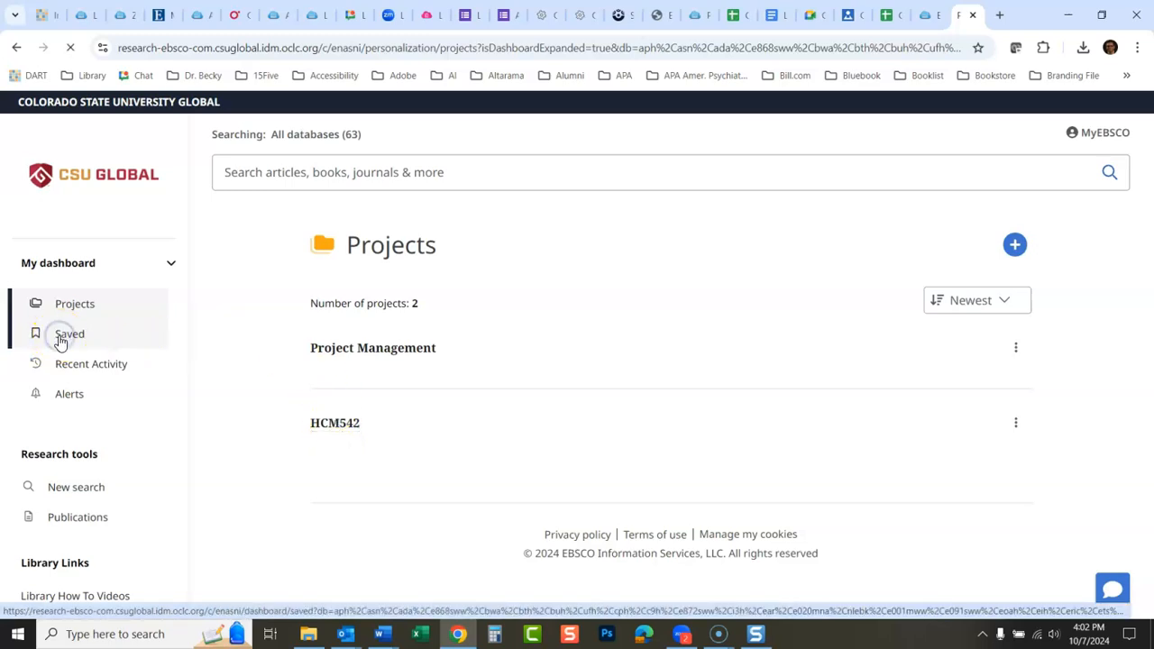
click(69, 334)
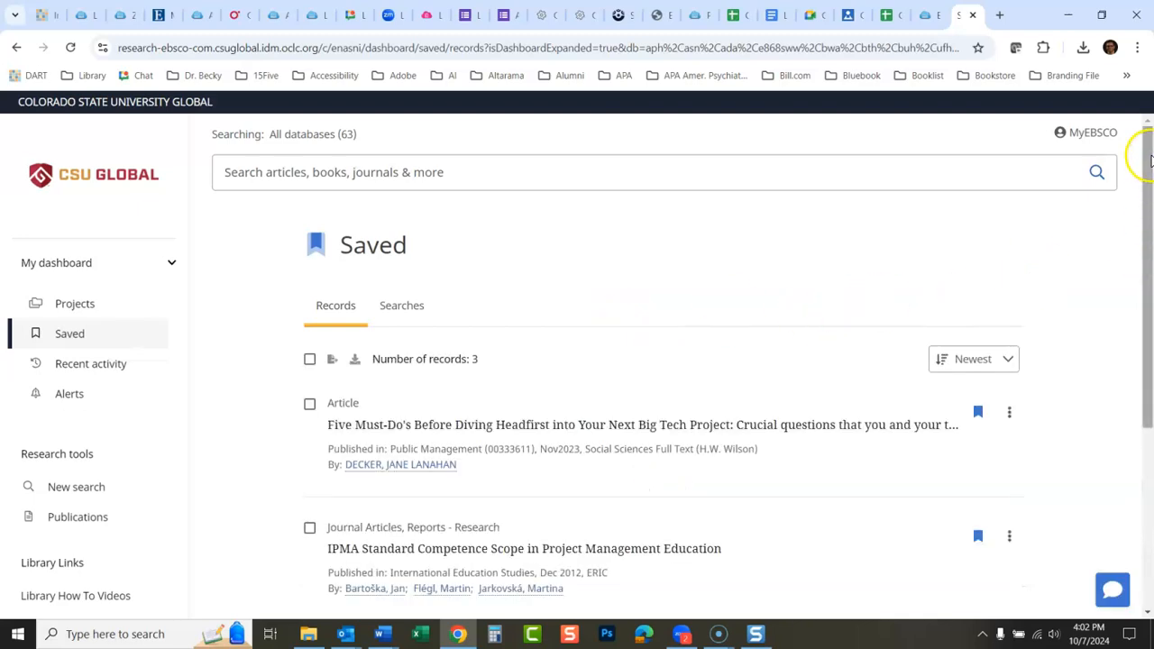
Step: Add the Five Must-Do's article to the Project Management project
scroll(down, 3)
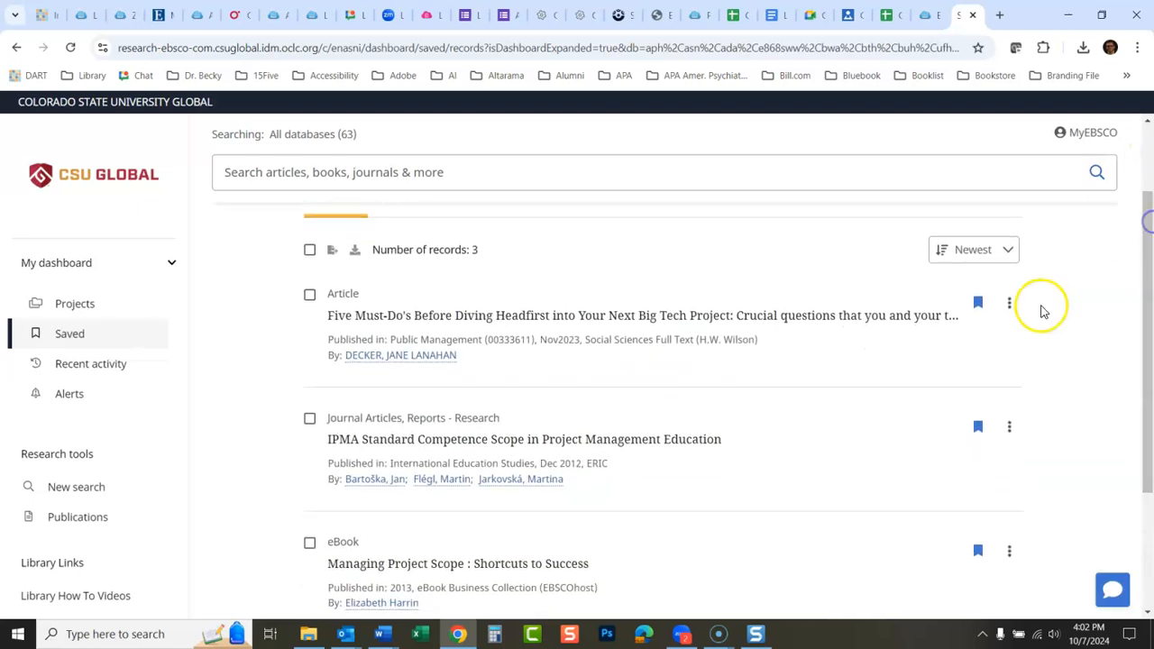
mouse_move(1010, 303)
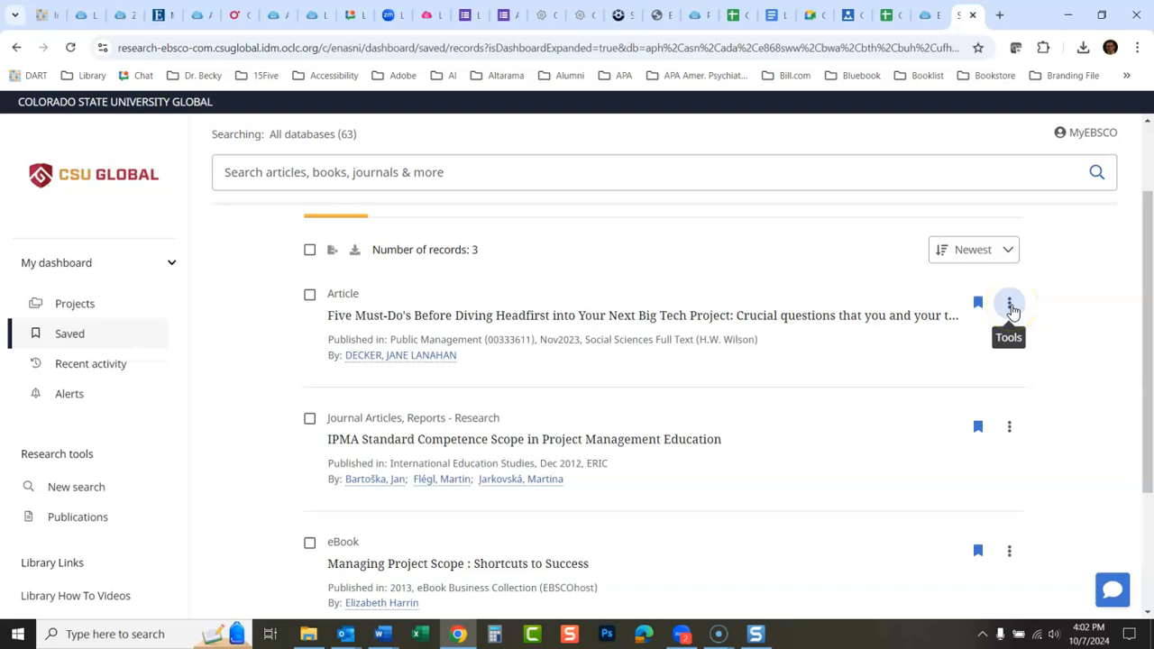
click(1010, 303)
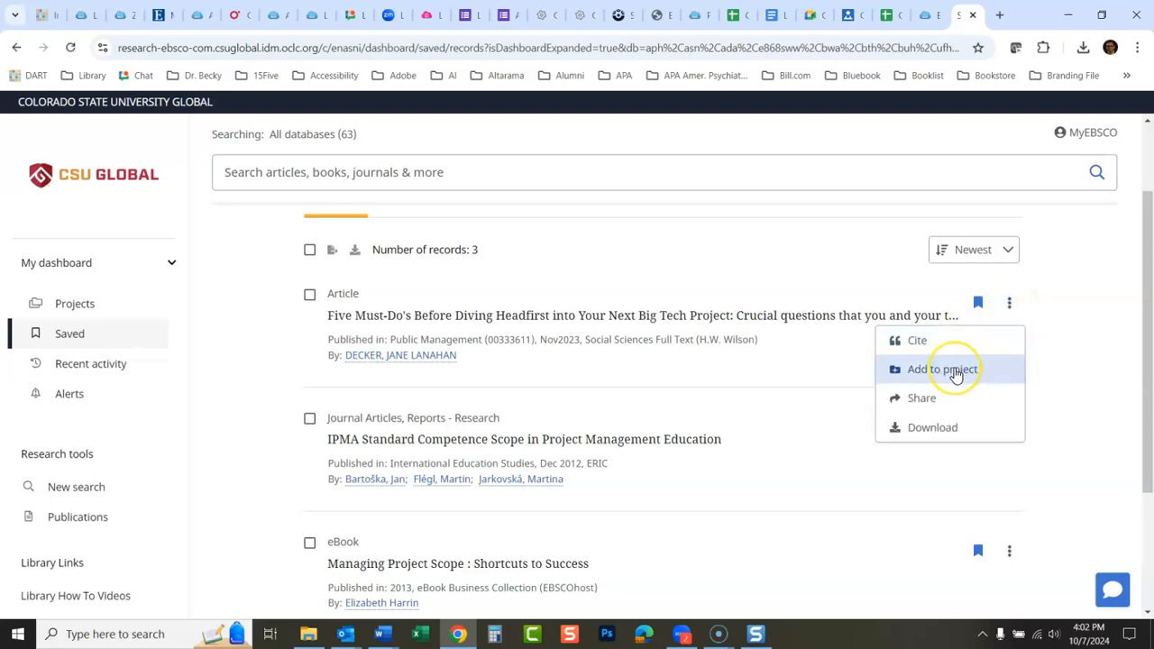
click(941, 368)
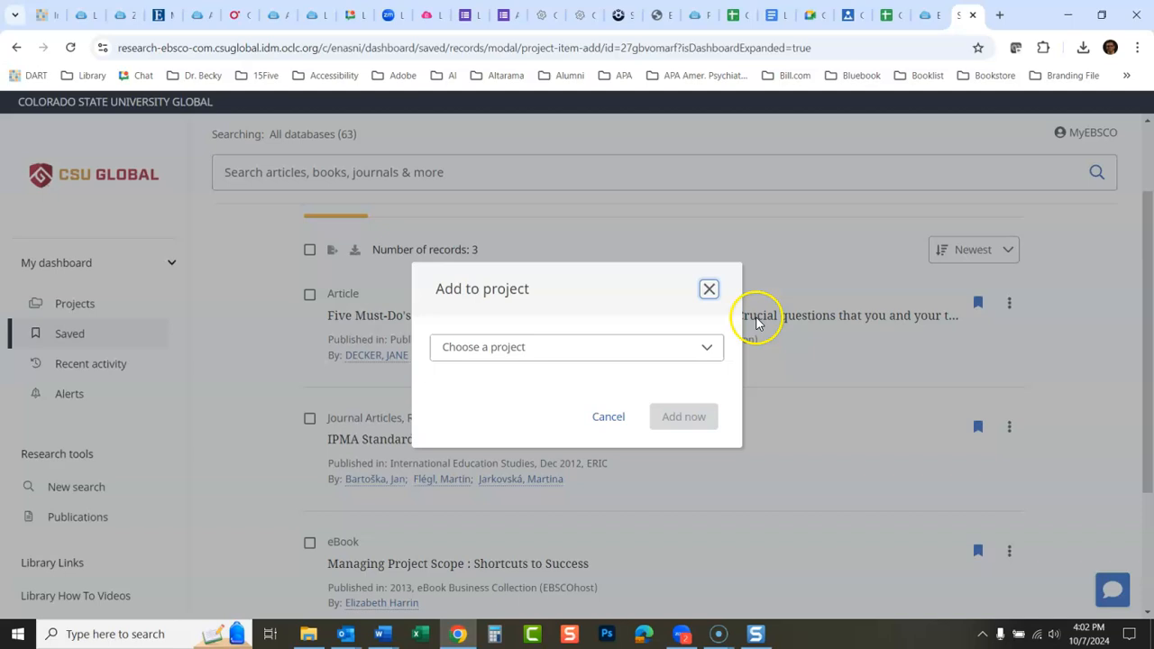
click(577, 346)
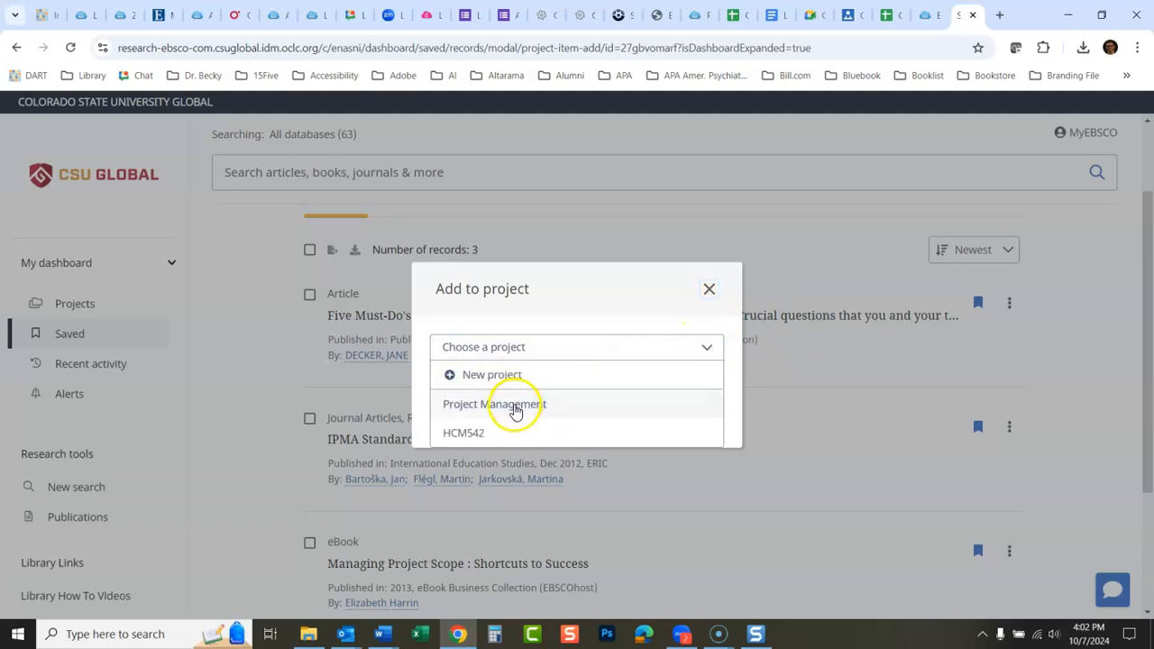
click(493, 404)
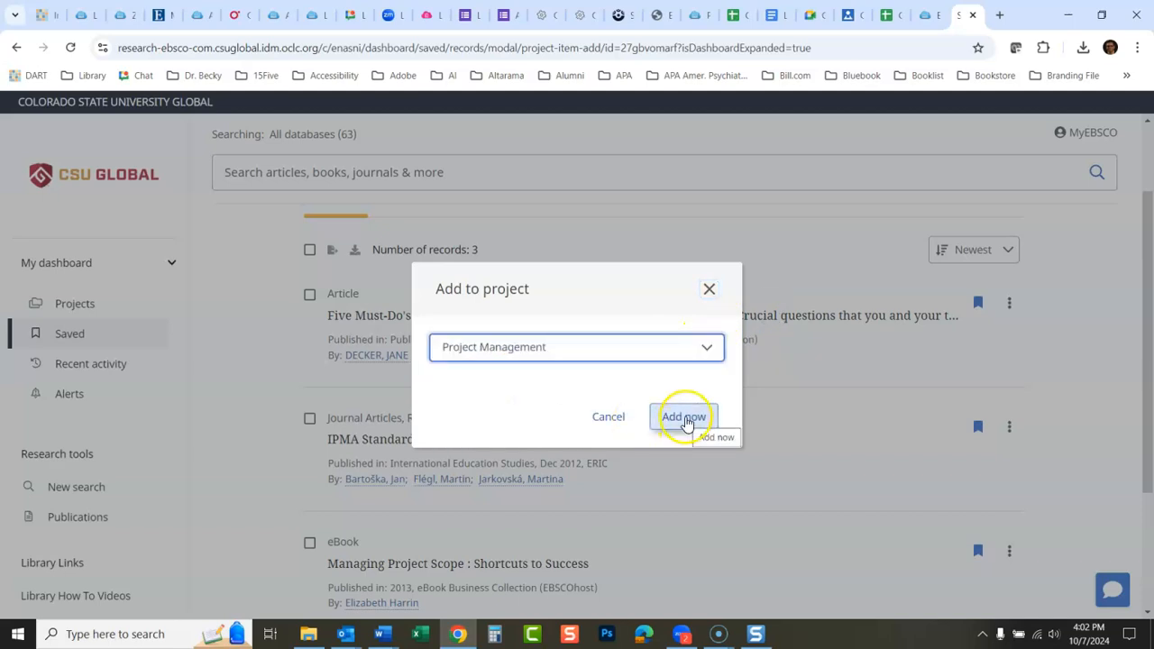
click(683, 416)
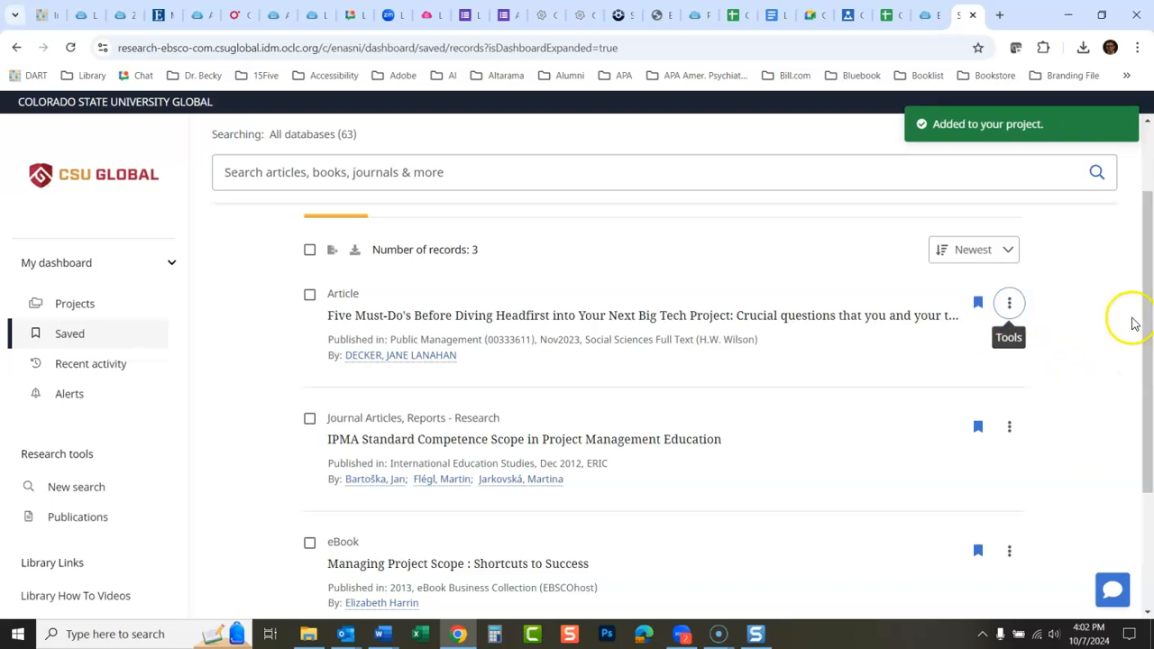
Step: Add the IPMA article and Managing Project Scope eBook to Project Management, then view the projects list
scroll(down, 3)
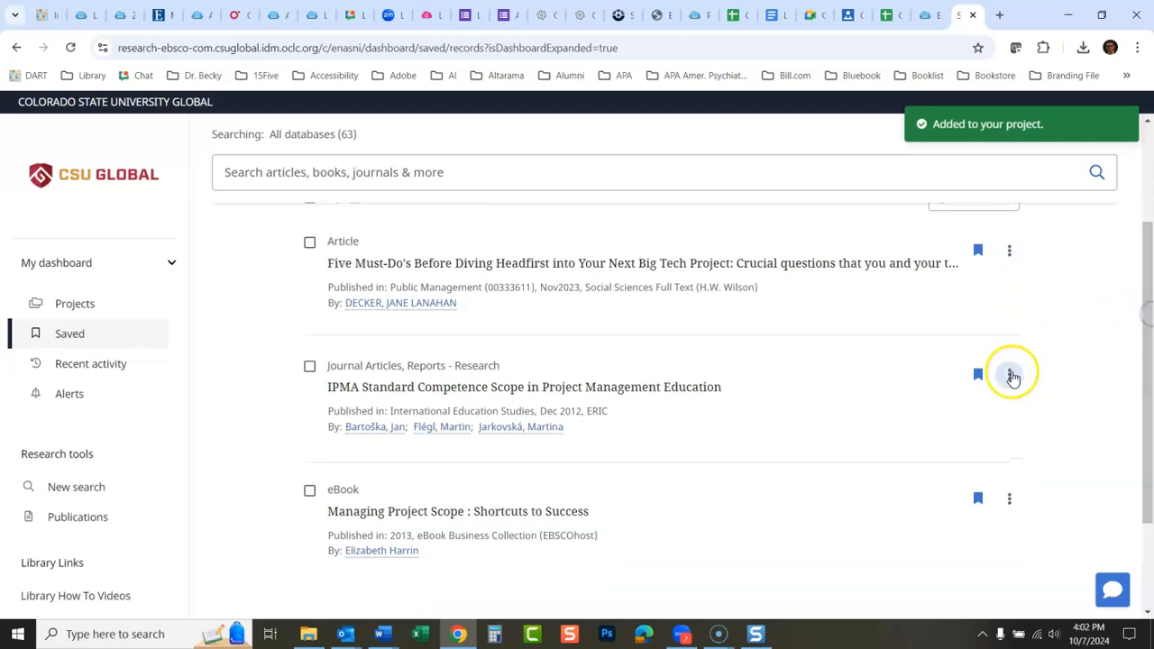
click(1010, 372)
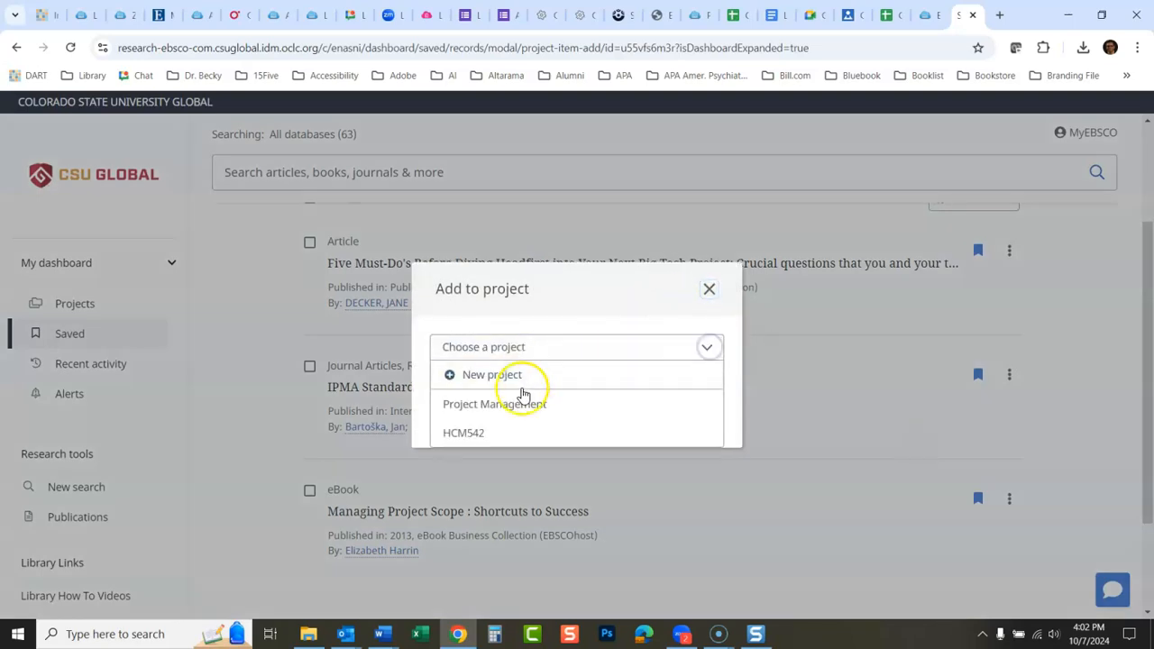
click(494, 404)
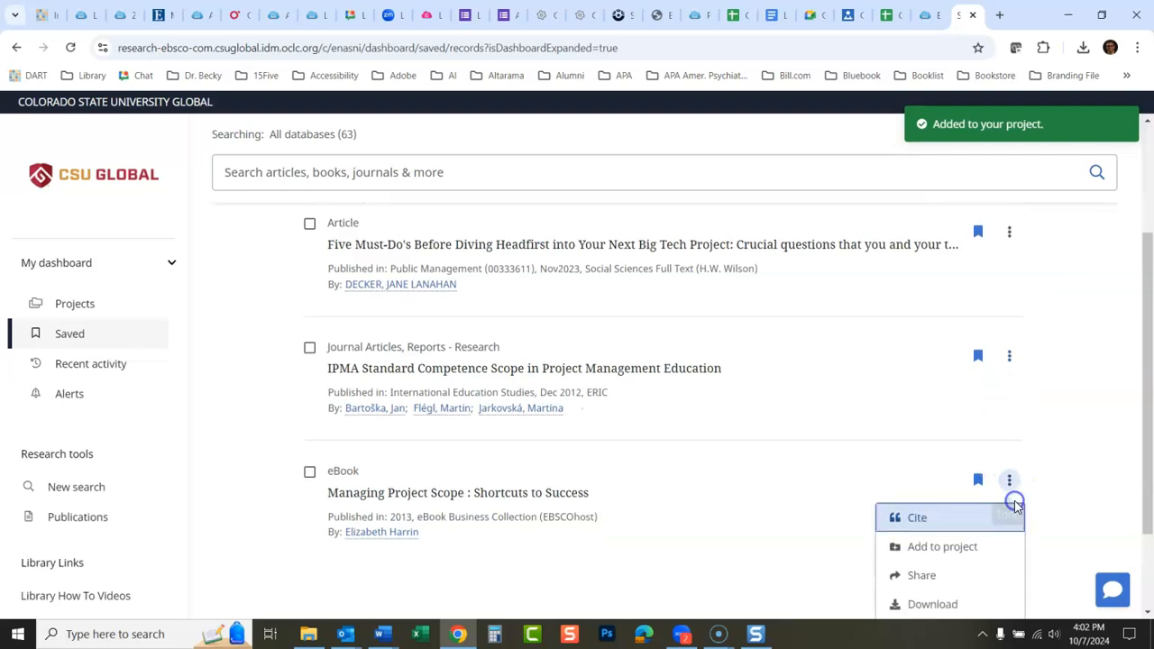
click(945, 546)
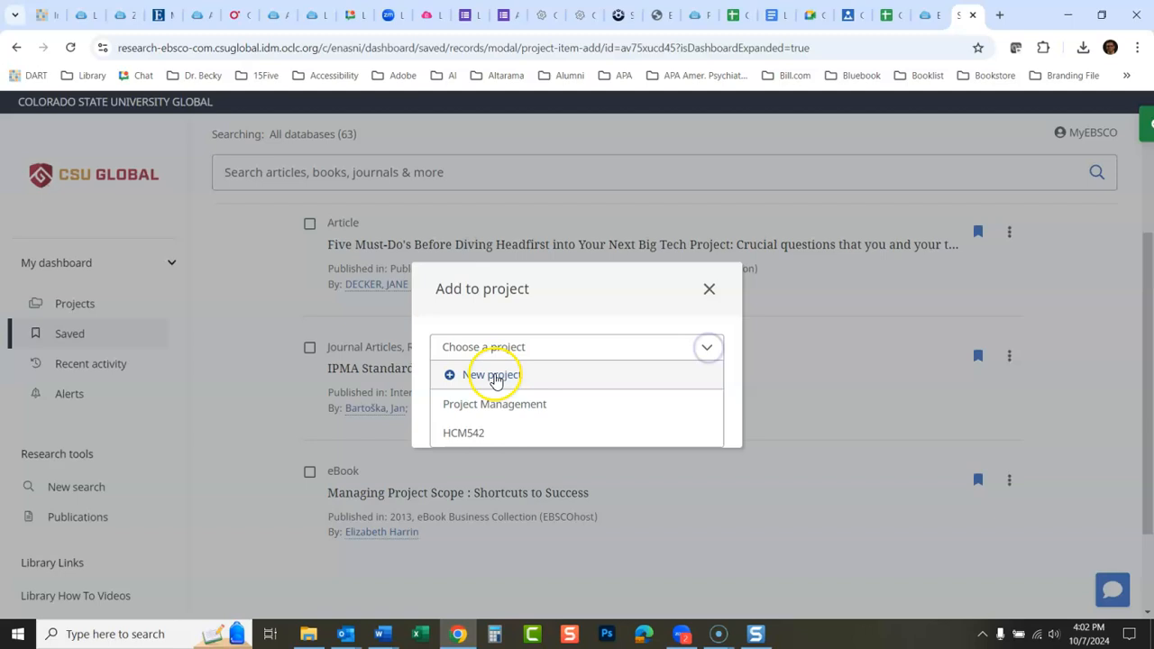
click(494, 404)
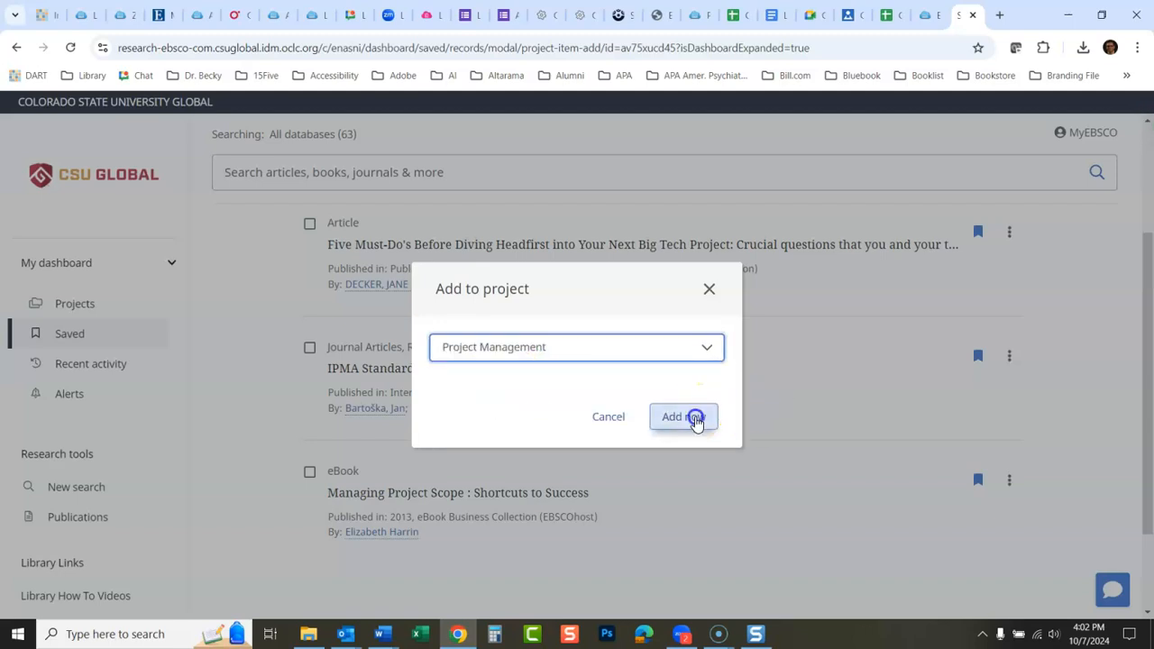
click(682, 417)
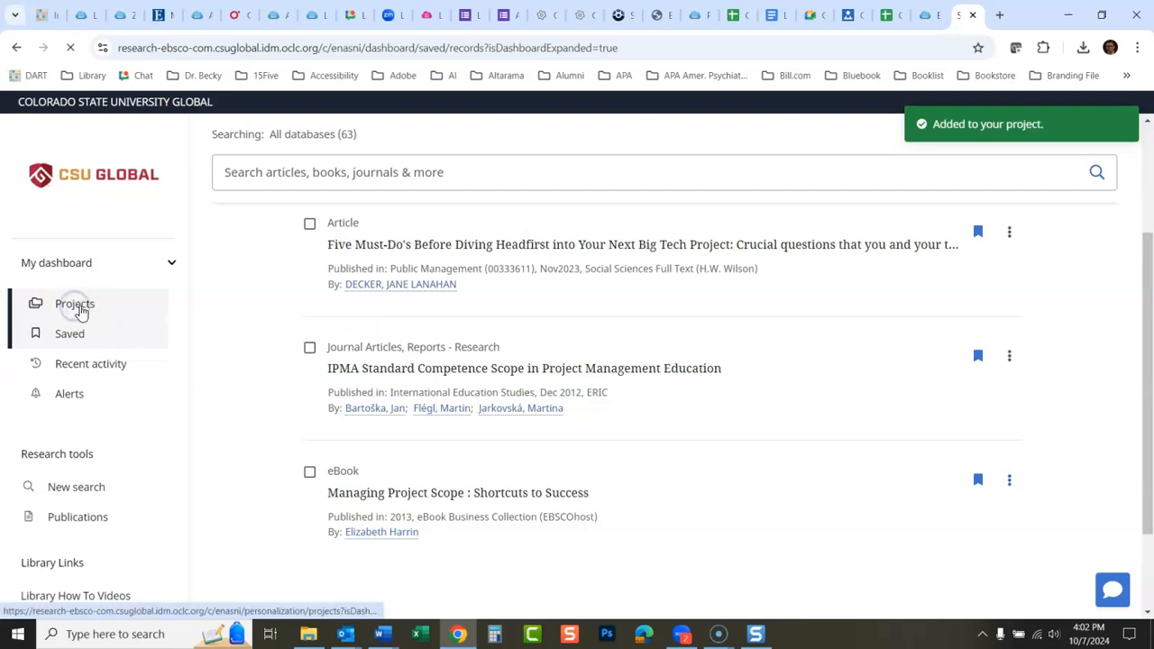
click(76, 303)
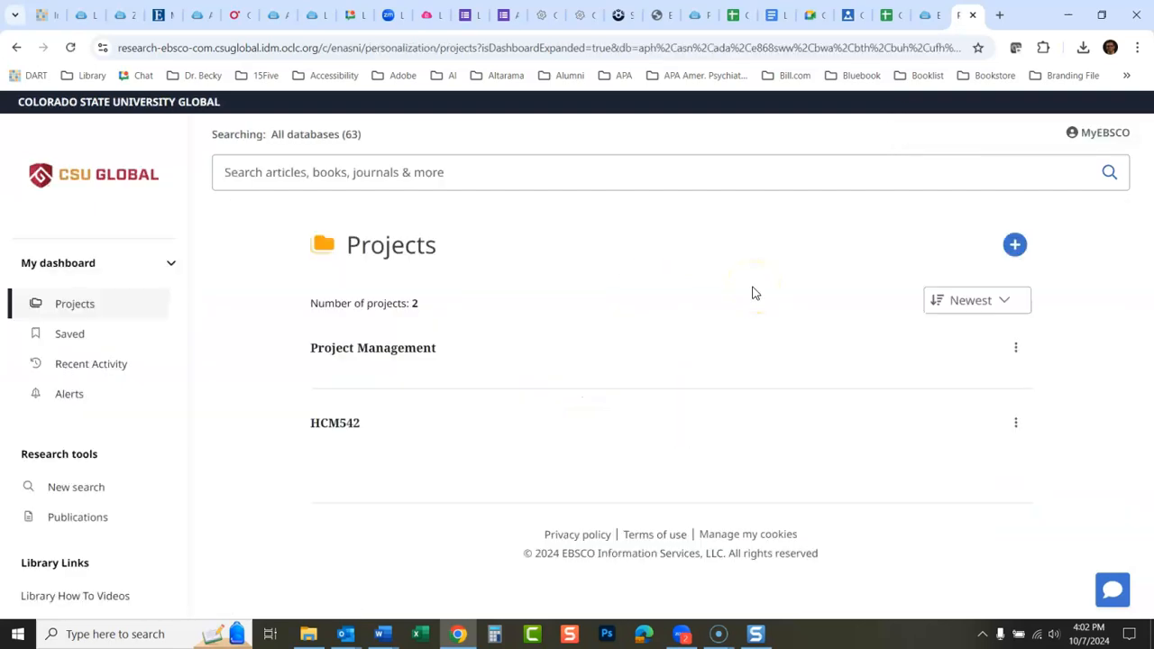
Step: Confirm the Project Management project holds three records, then return to the saved list
click(371, 346)
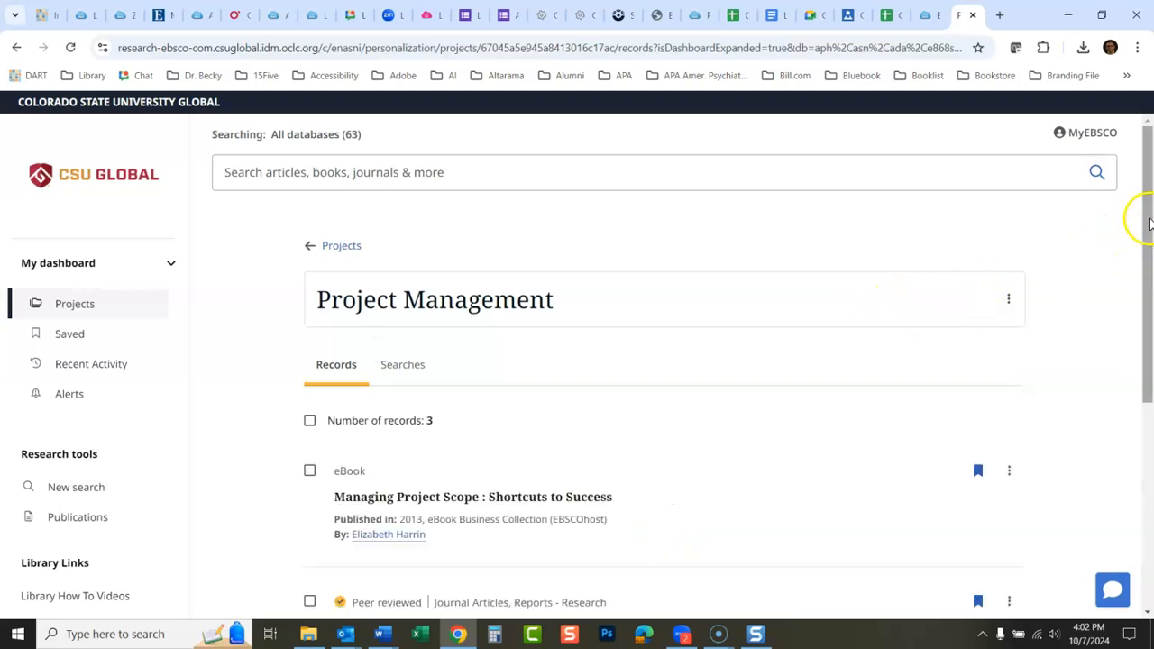
scroll(down, 3)
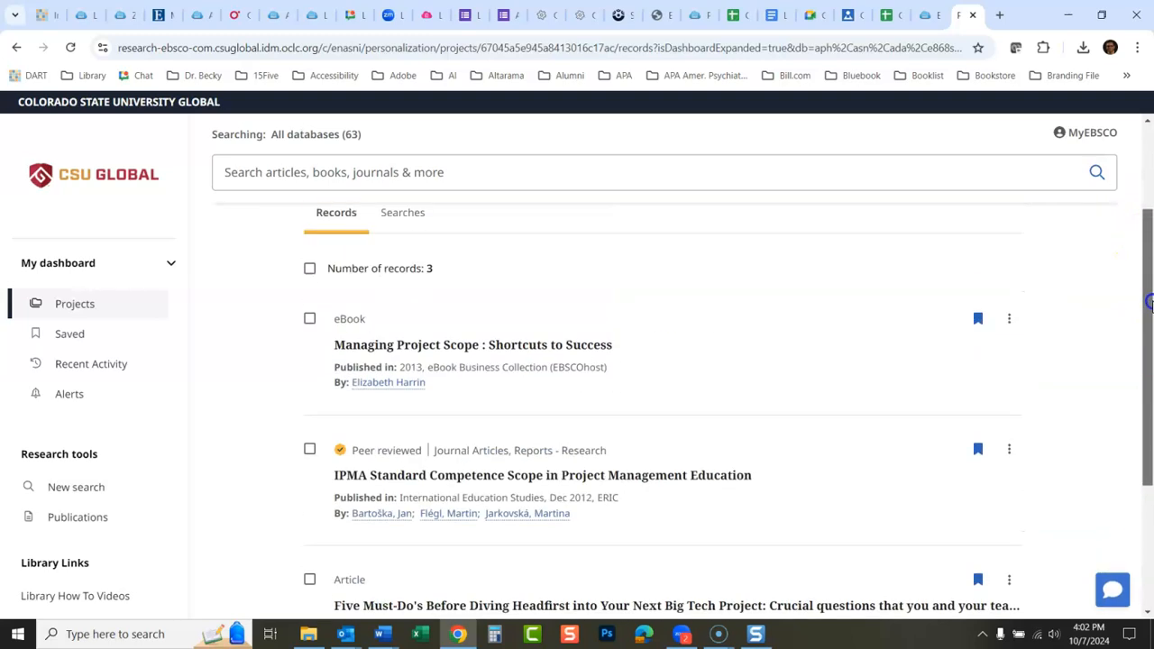
scroll(up, 3)
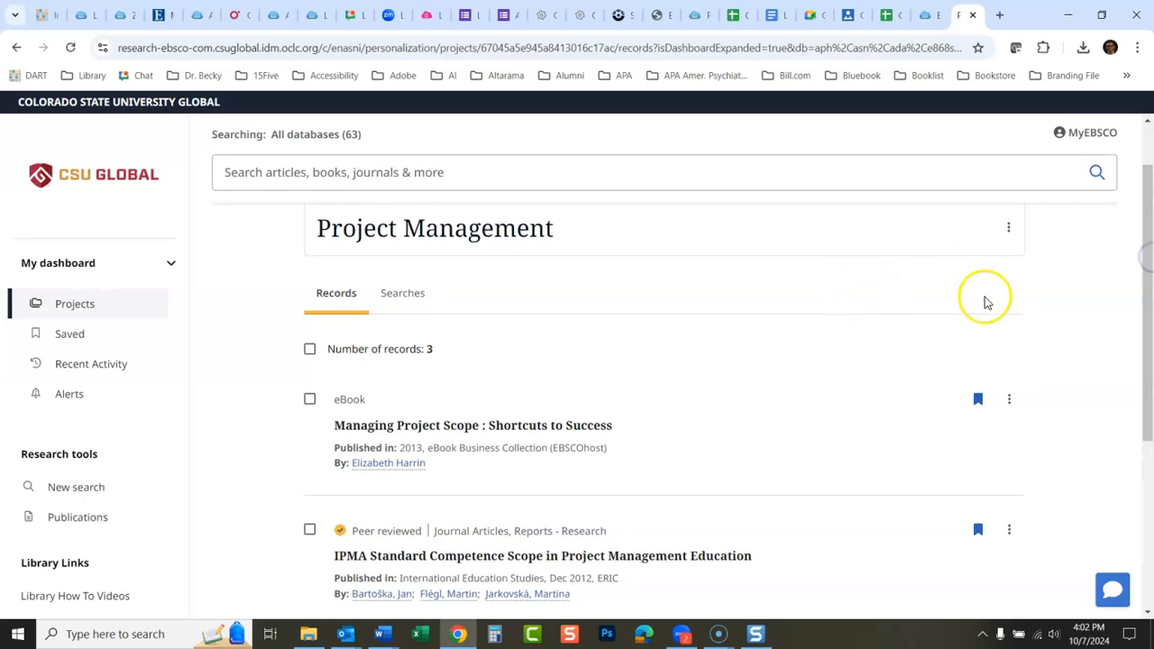
mouse_move(68, 333)
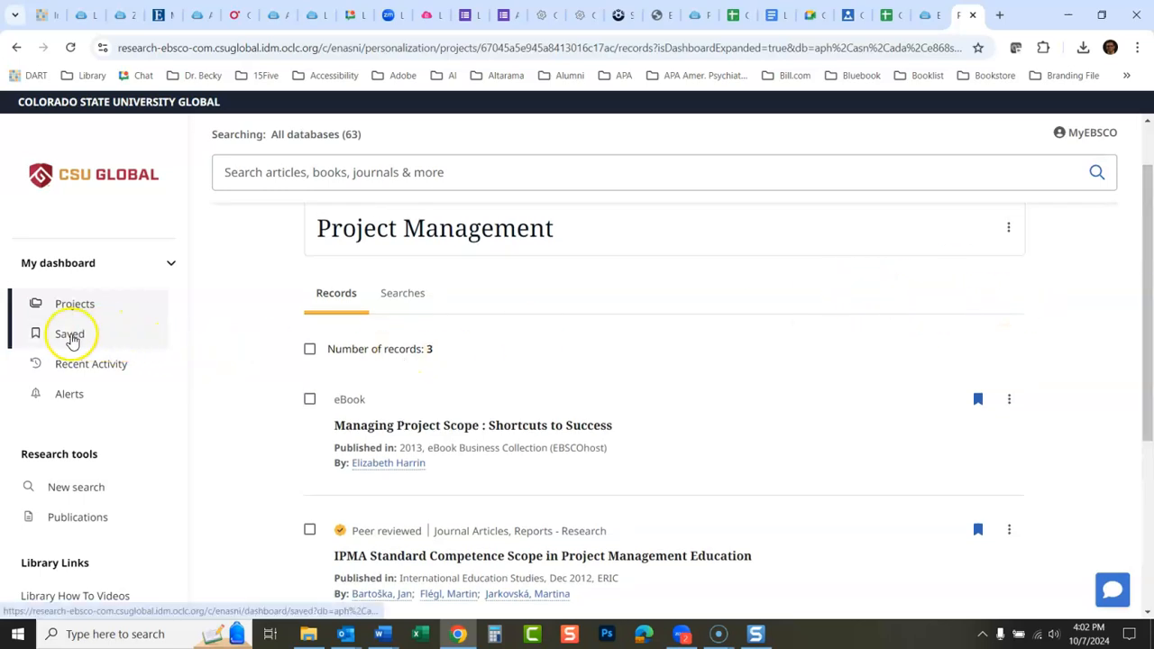
click(68, 334)
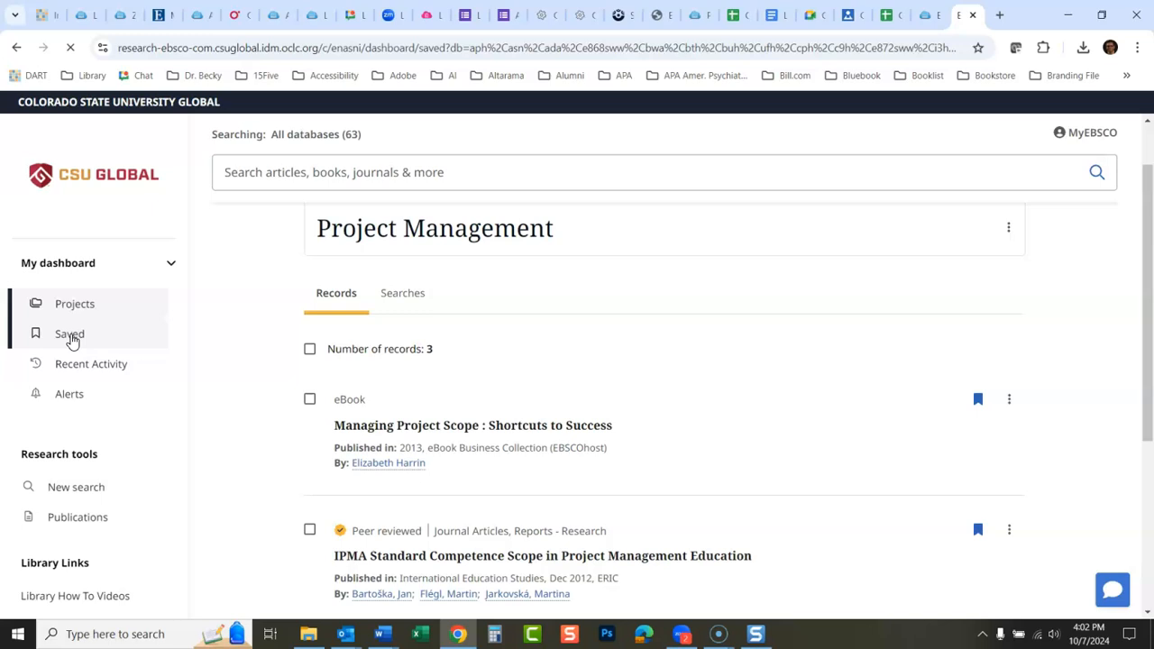
click(69, 334)
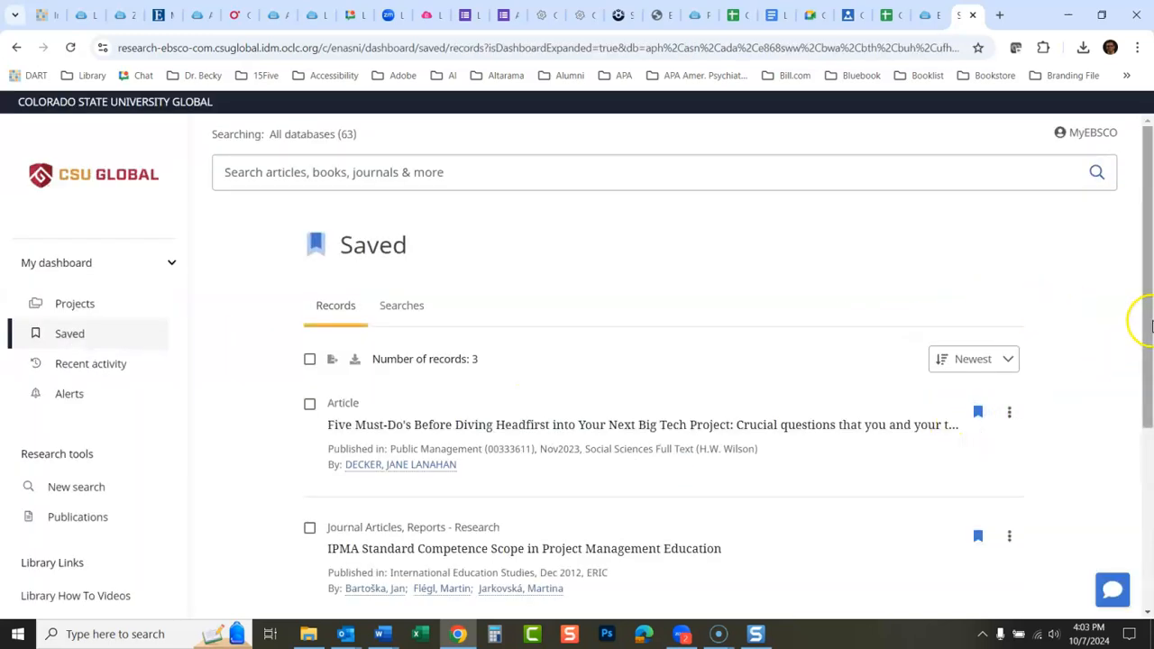
Step: Unsave the Five Must-Do's, IPMA and Managing Project Scope records, leaving the saved list empty
scroll(down, 3)
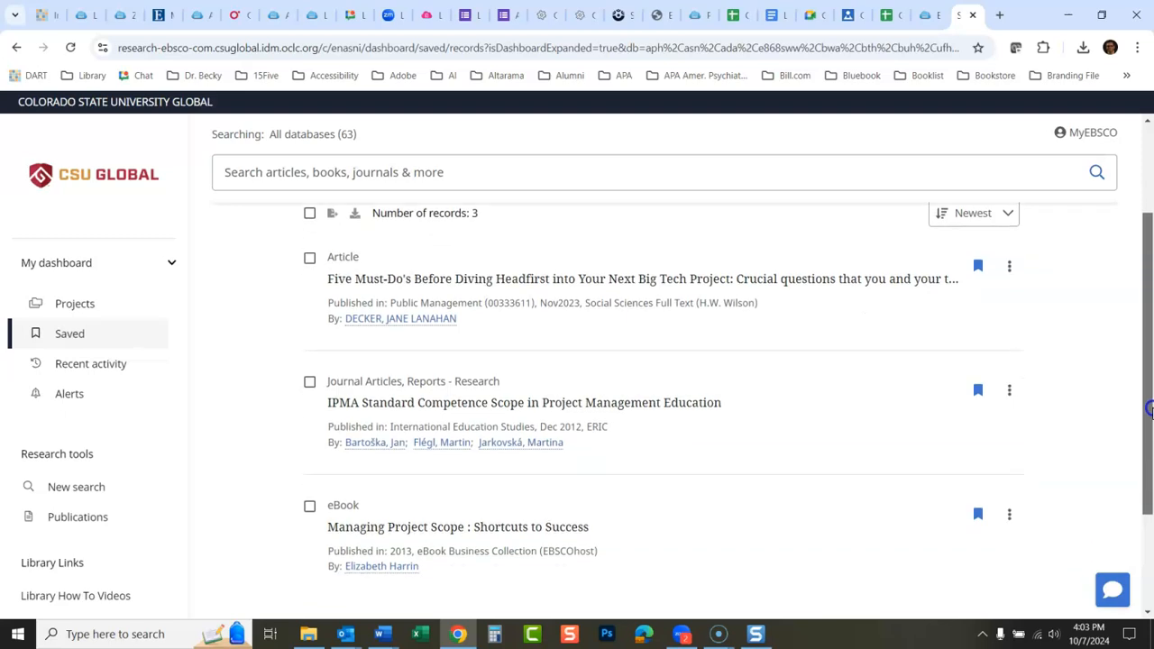
click(978, 265)
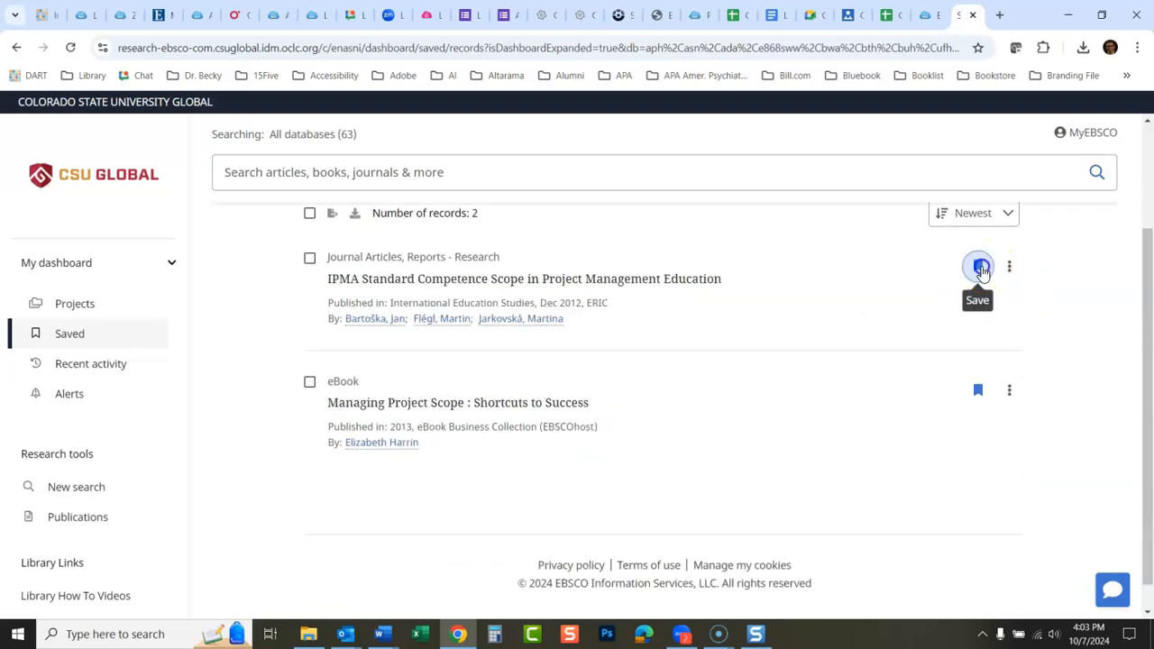
click(977, 266)
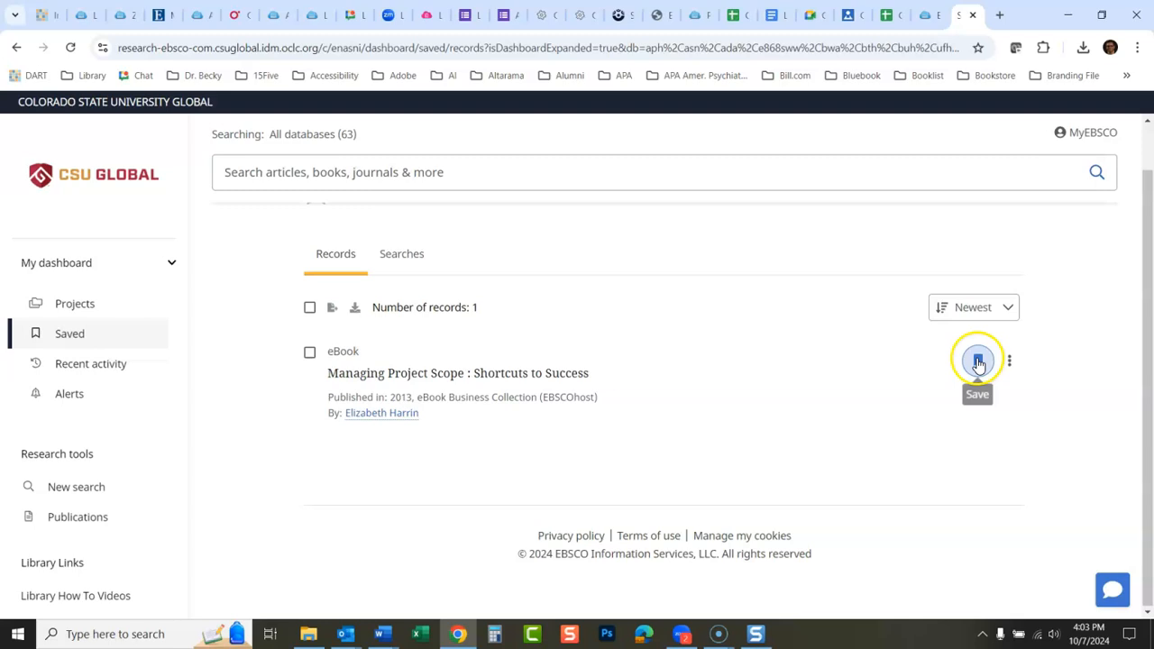
click(978, 359)
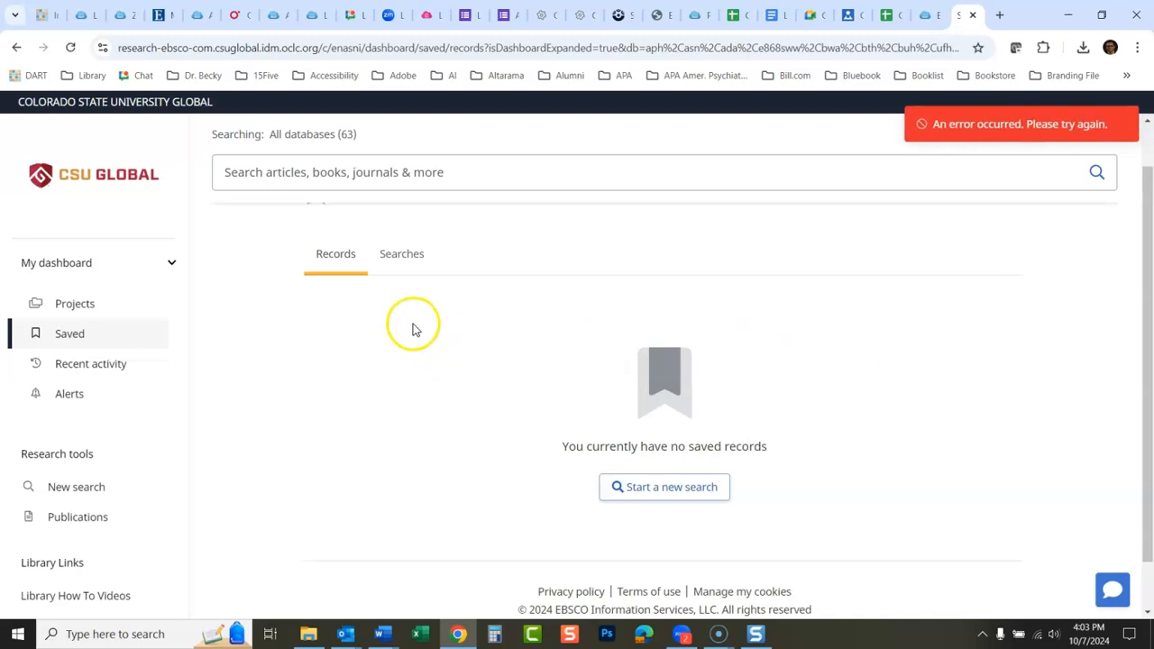
click(74, 303)
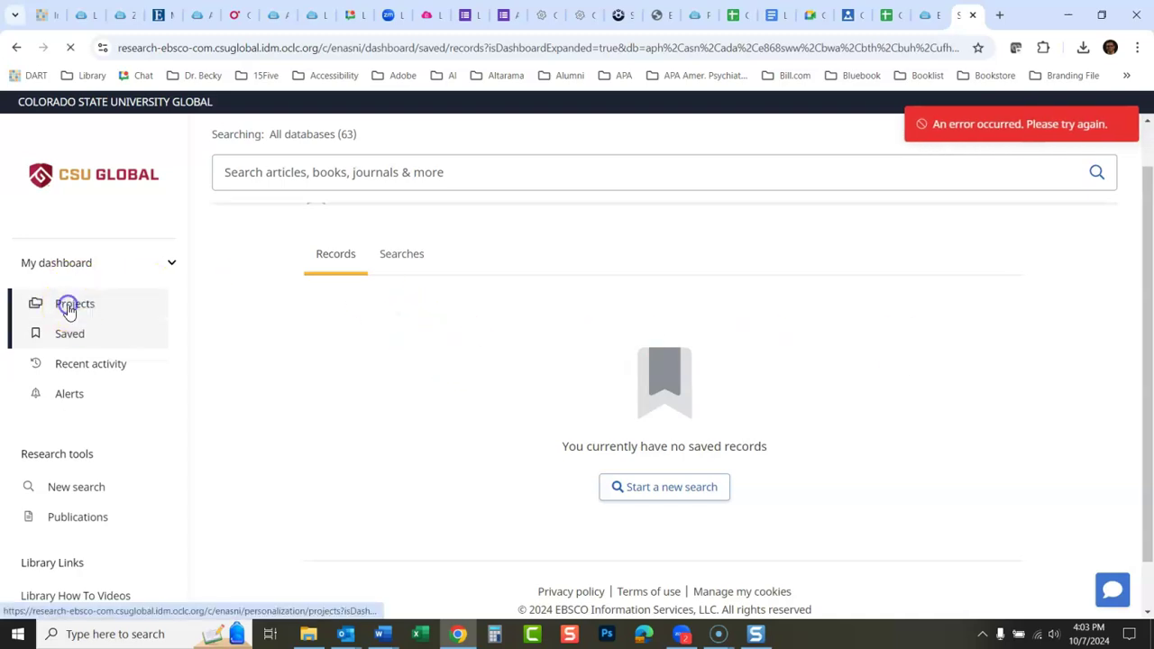
click(72, 303)
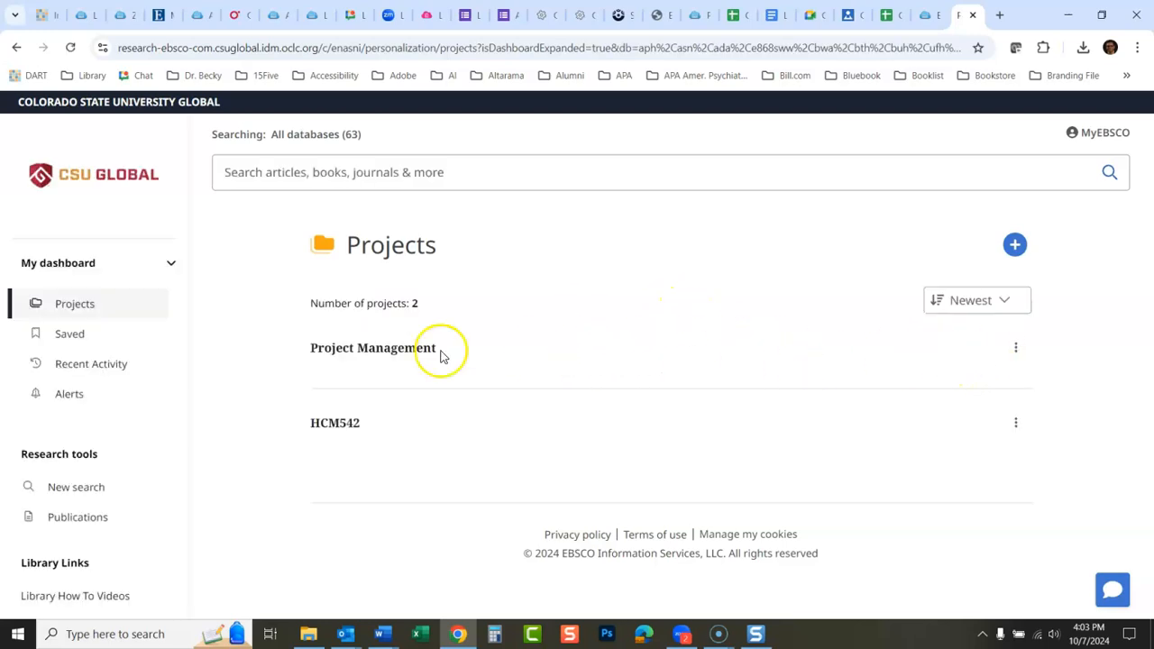
Step: Reopen the Project Management project and review its three records
click(371, 346)
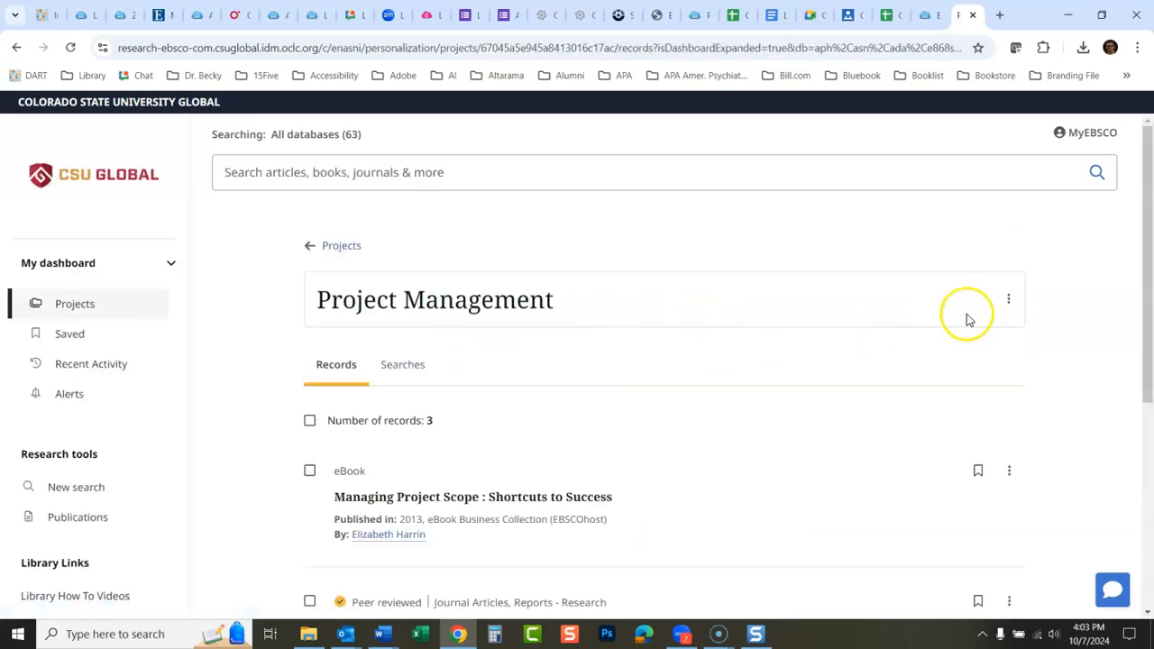
scroll(down, 3)
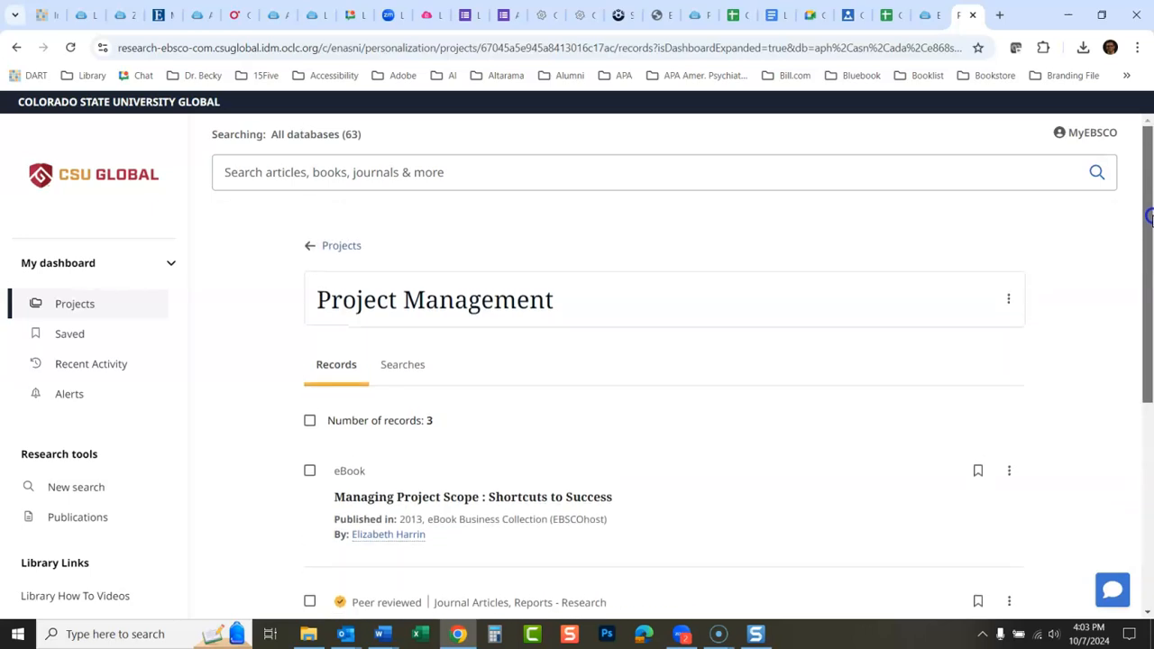
mouse_move(1129, 256)
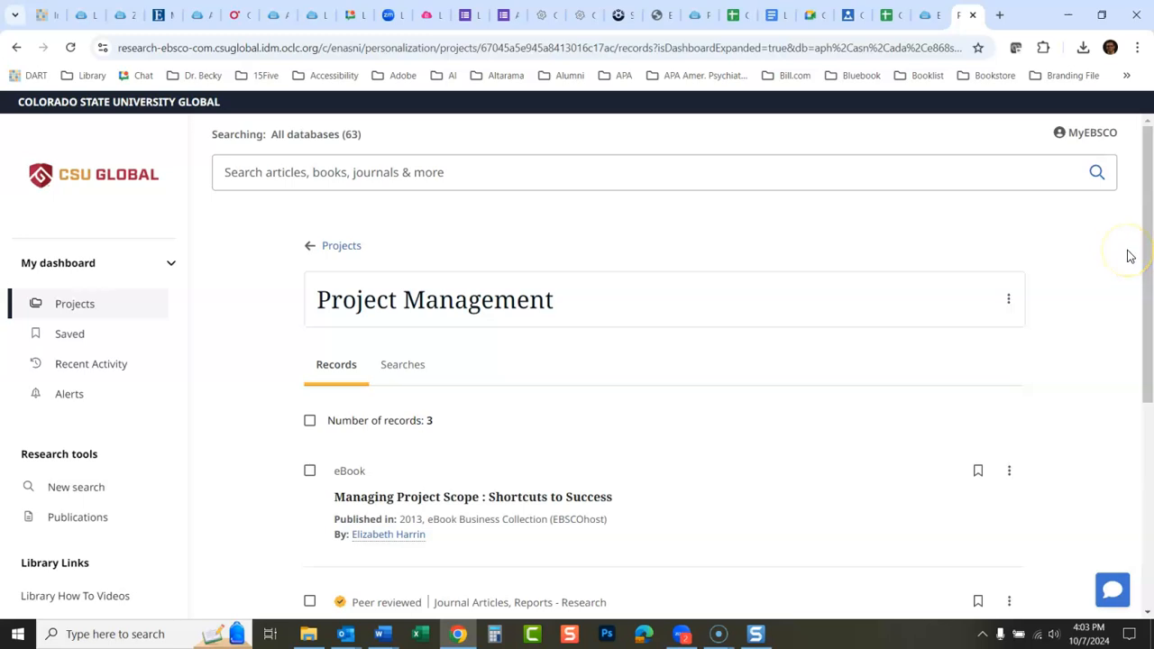
mouse_move(341, 245)
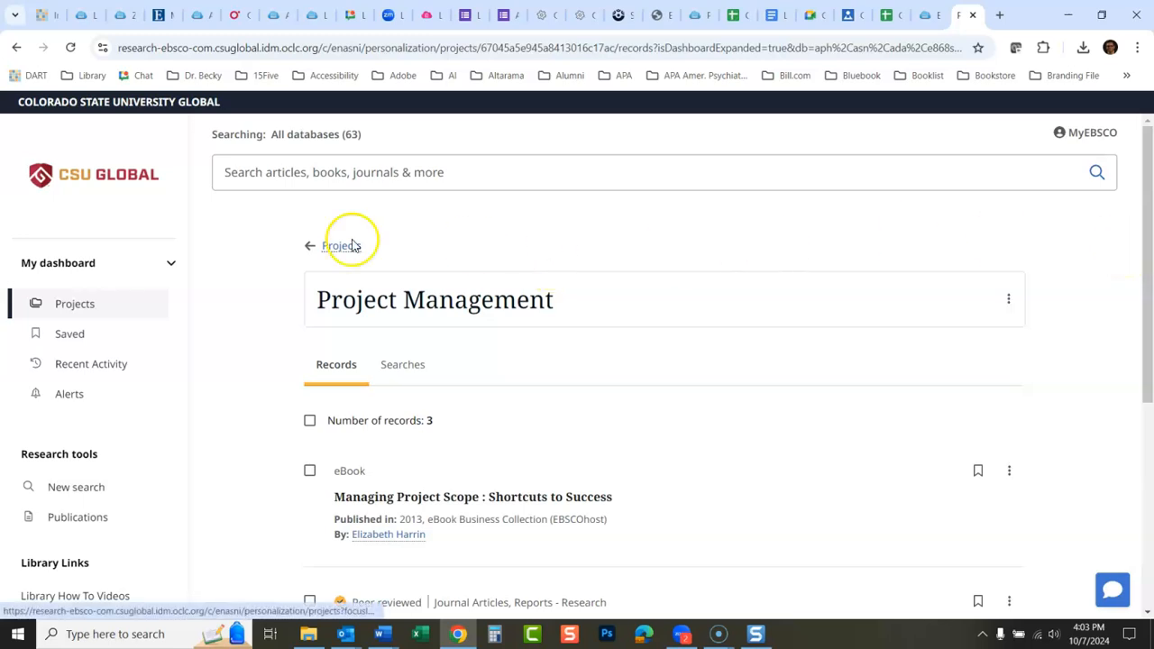
mouse_move(925, 166)
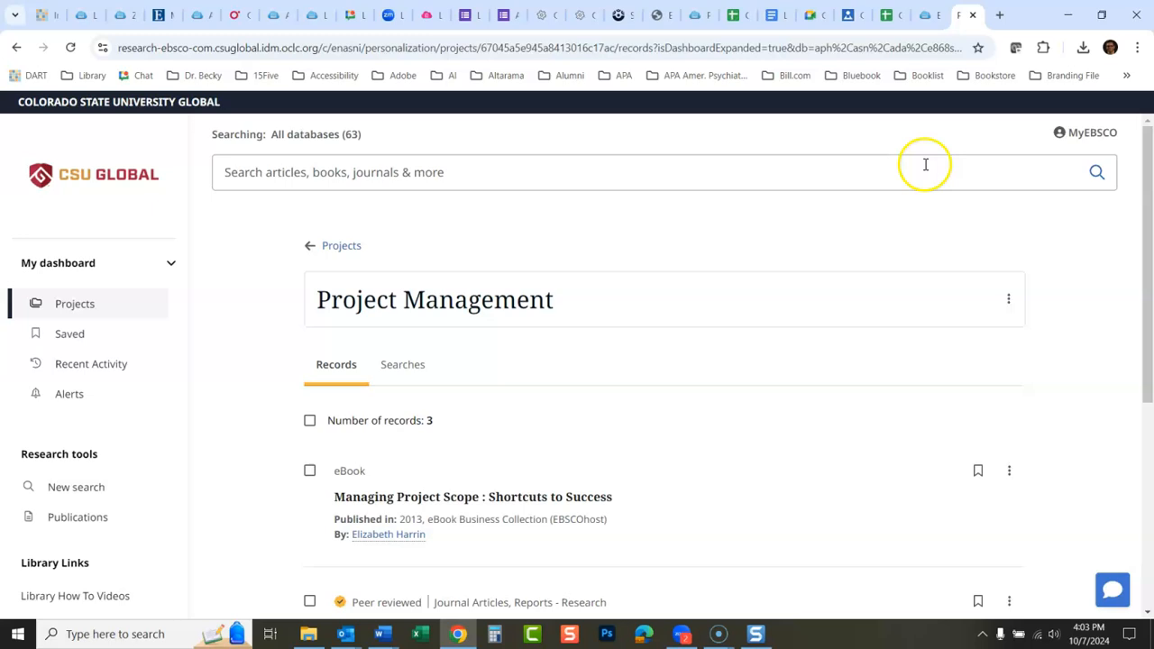
mouse_move(858, 151)
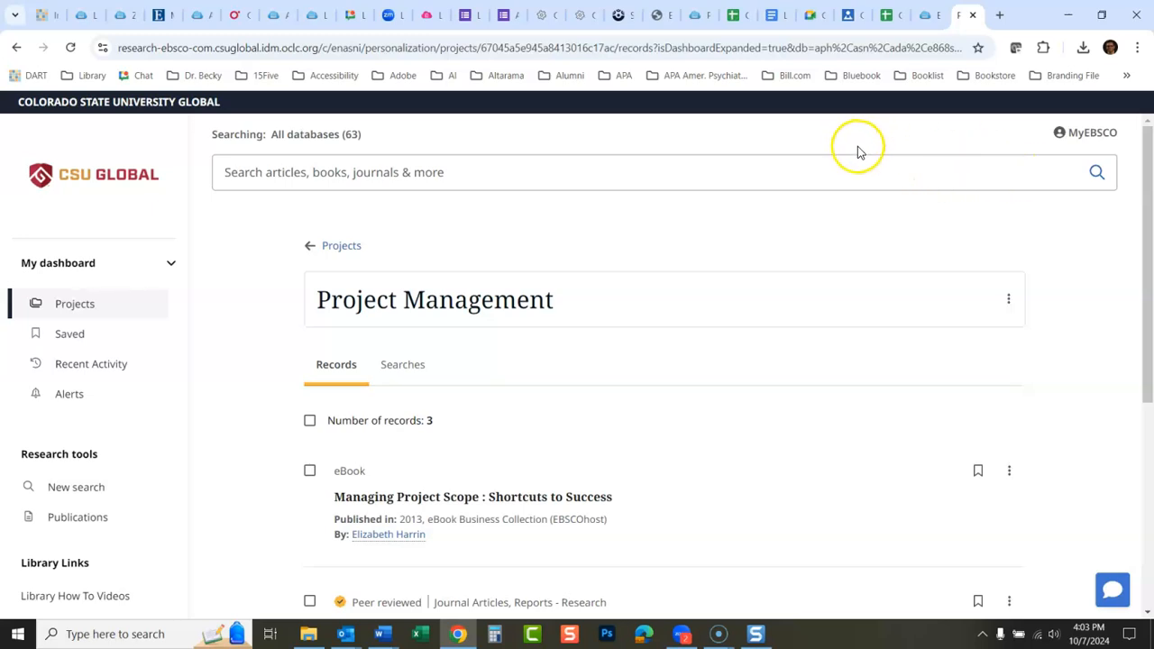
mouse_move(956, 153)
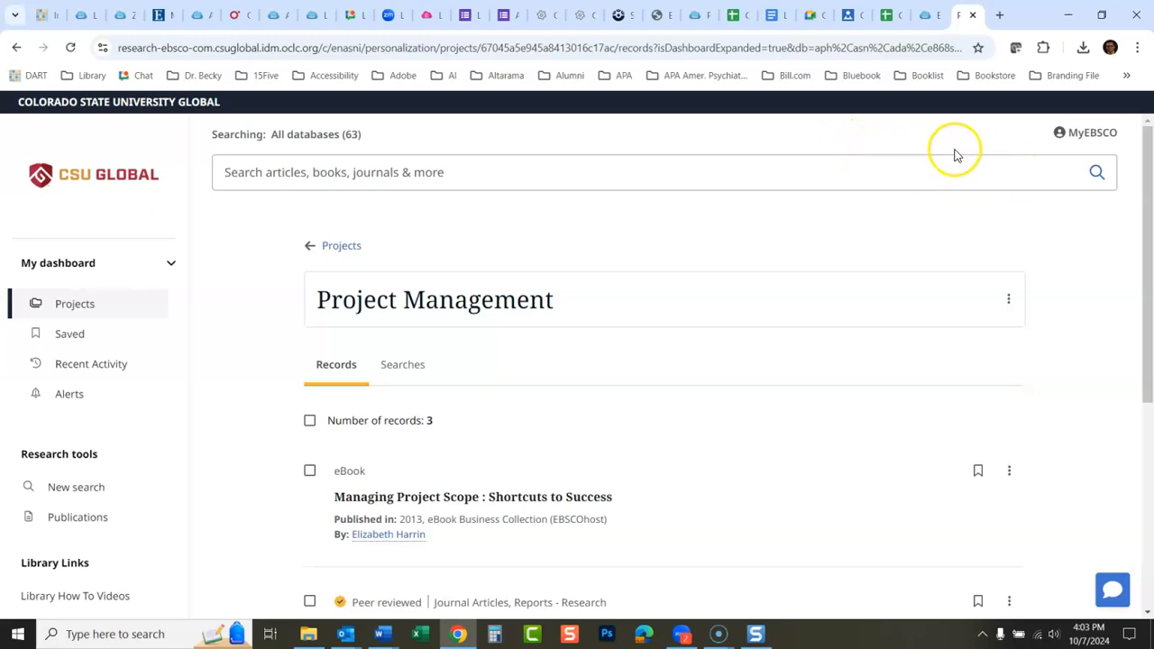
mouse_move(1098, 141)
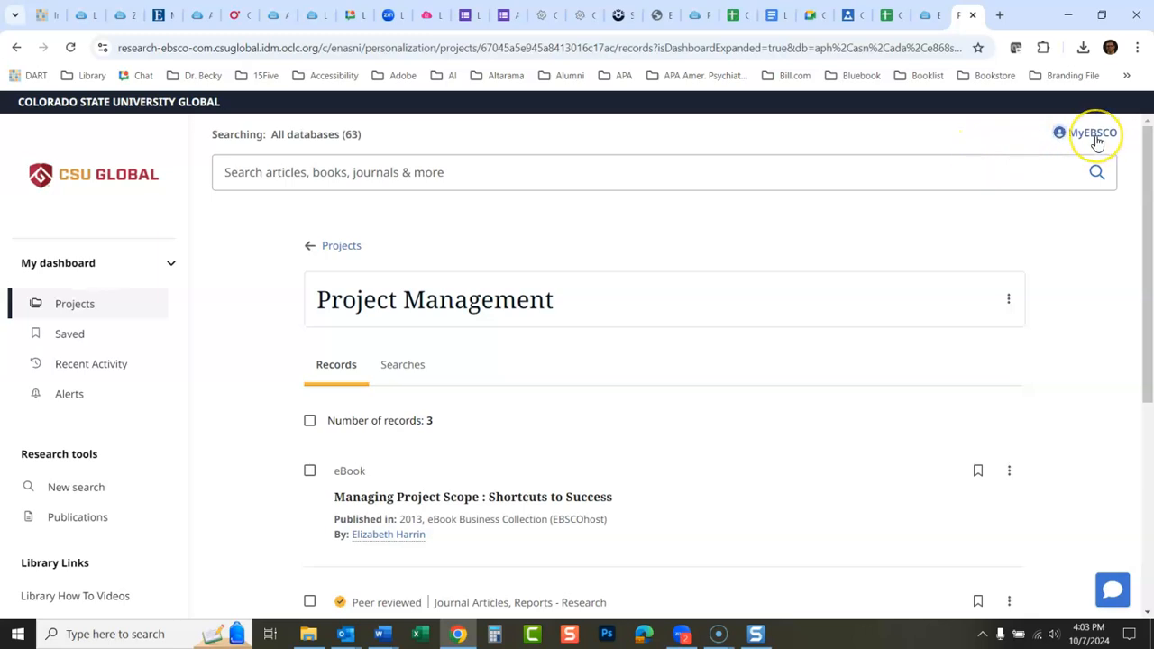
Step: Bring up the signed-in MyEBSCO account panel with preferences and sign-out options
click(1091, 134)
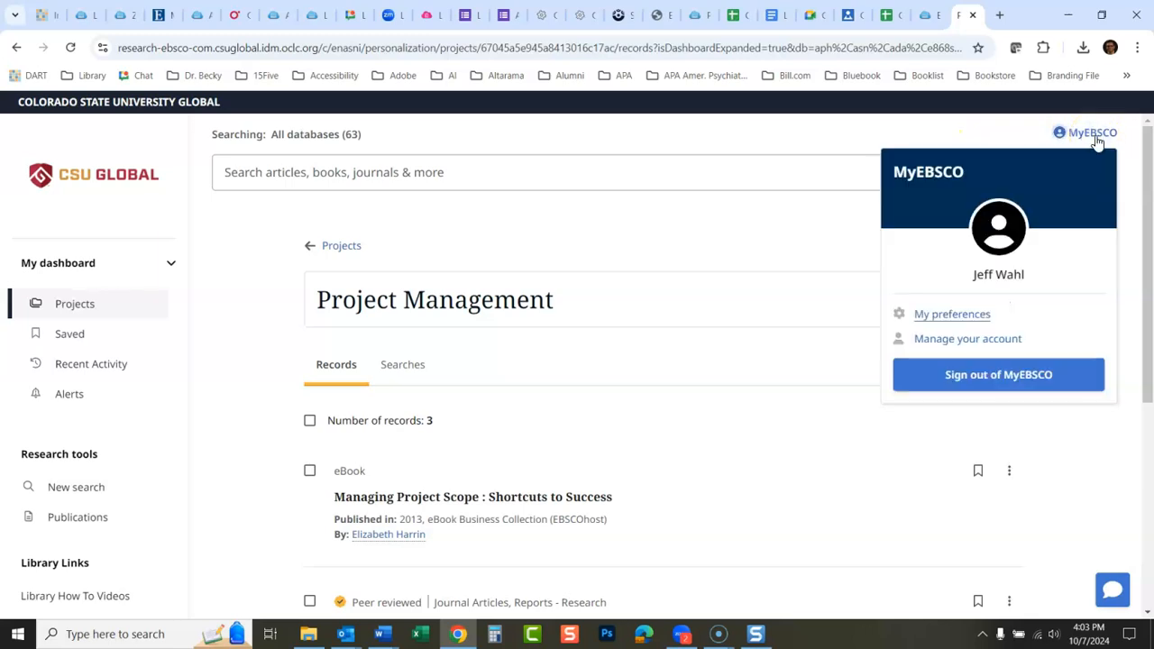
mouse_move(1006, 277)
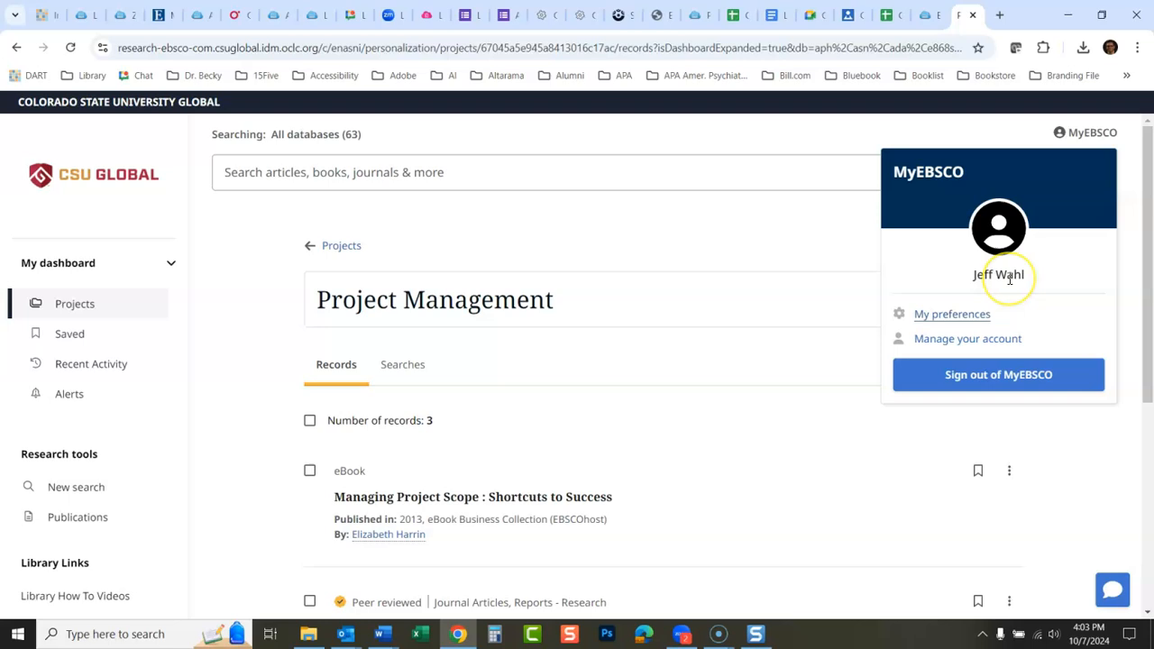
mouse_move(1041, 194)
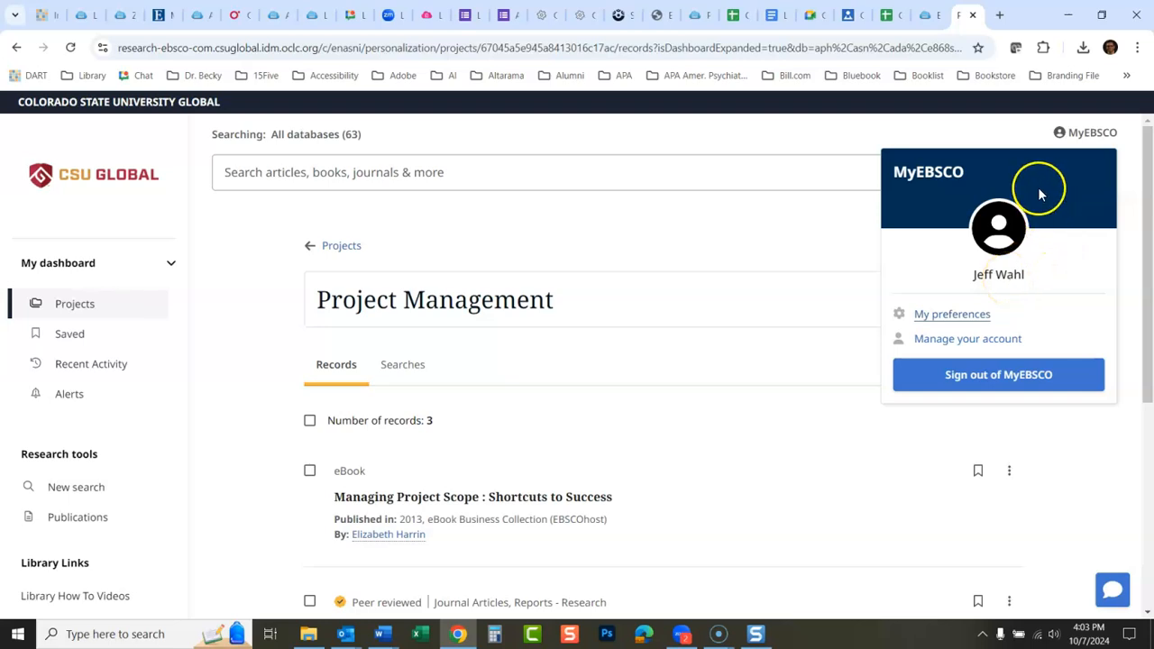
mouse_move(1024, 137)
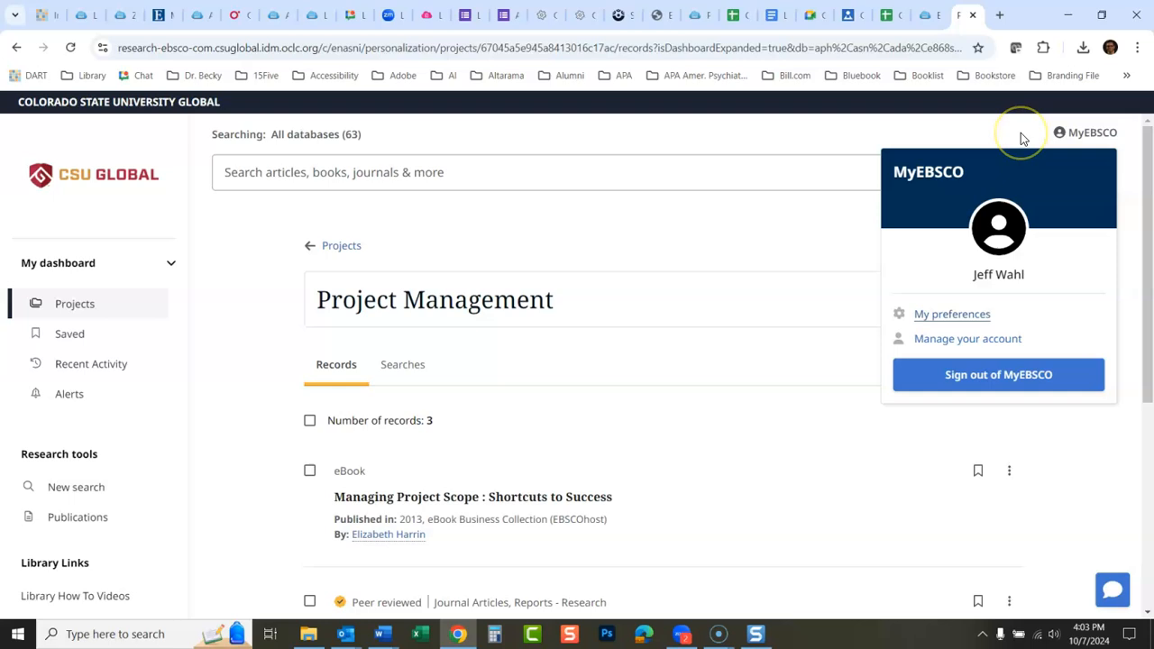
mouse_move(1024, 137)
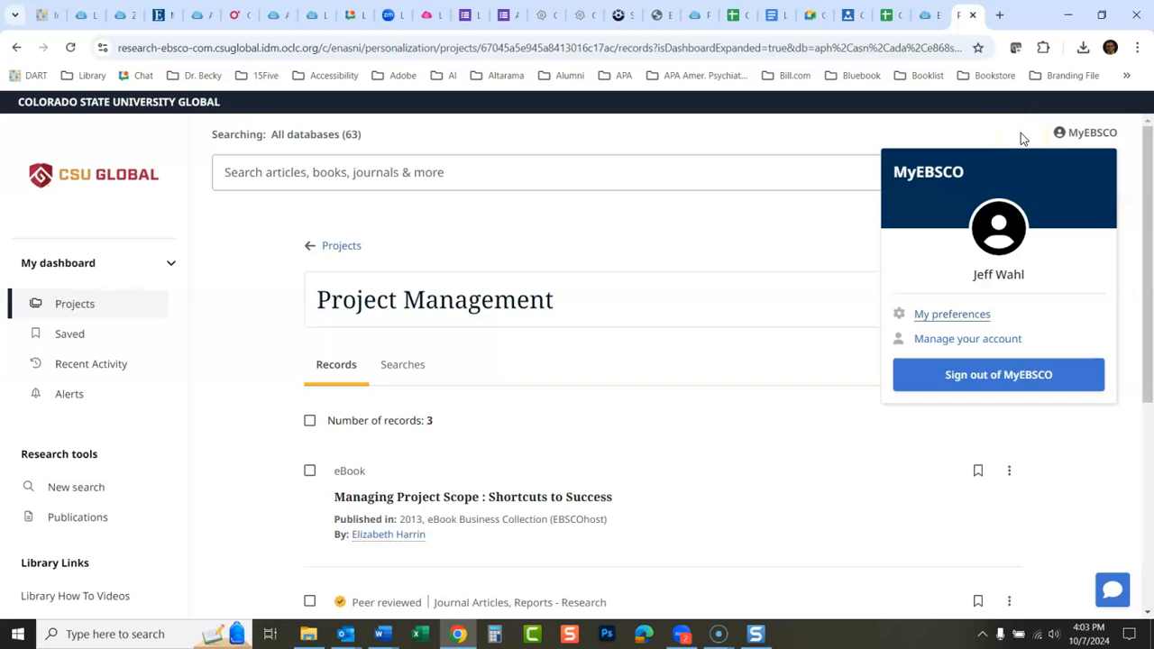